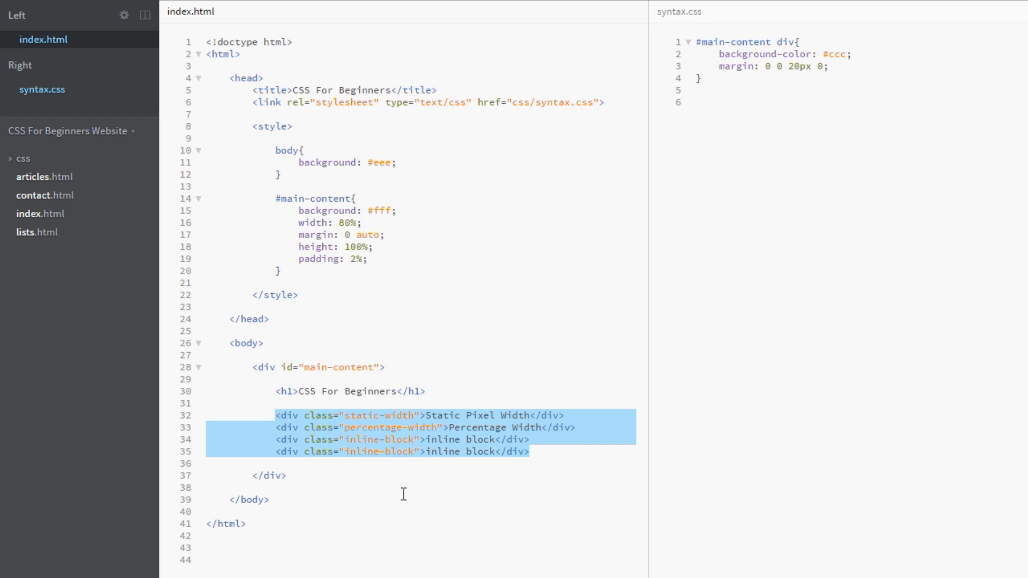
# Review the four test divs in index.html, then open the index page in Google Chrome
pyautogui.click(375, 415)
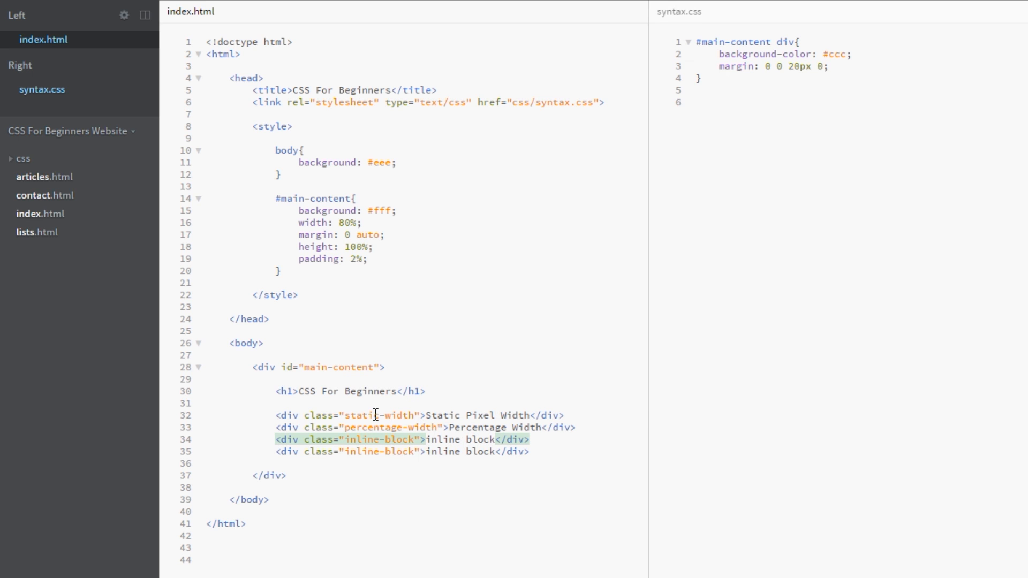
pyautogui.click(439, 428)
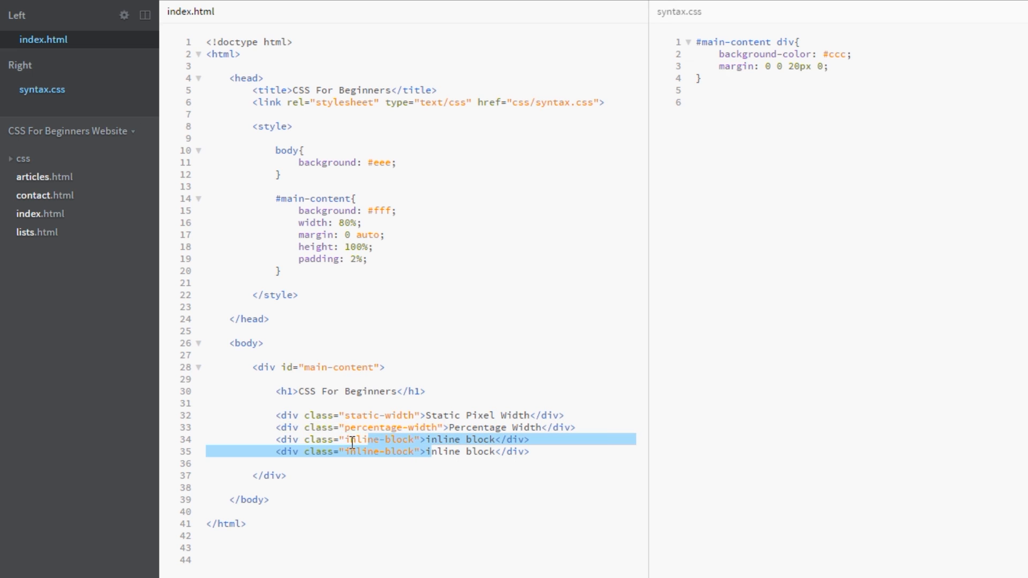
pyautogui.moveTo(798, 457)
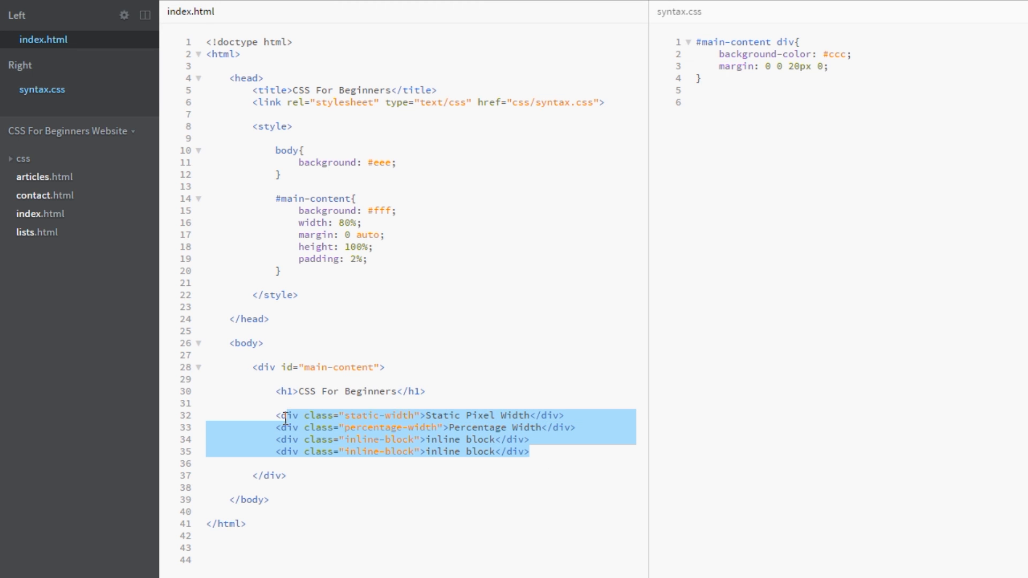
pyautogui.click(853, 55)
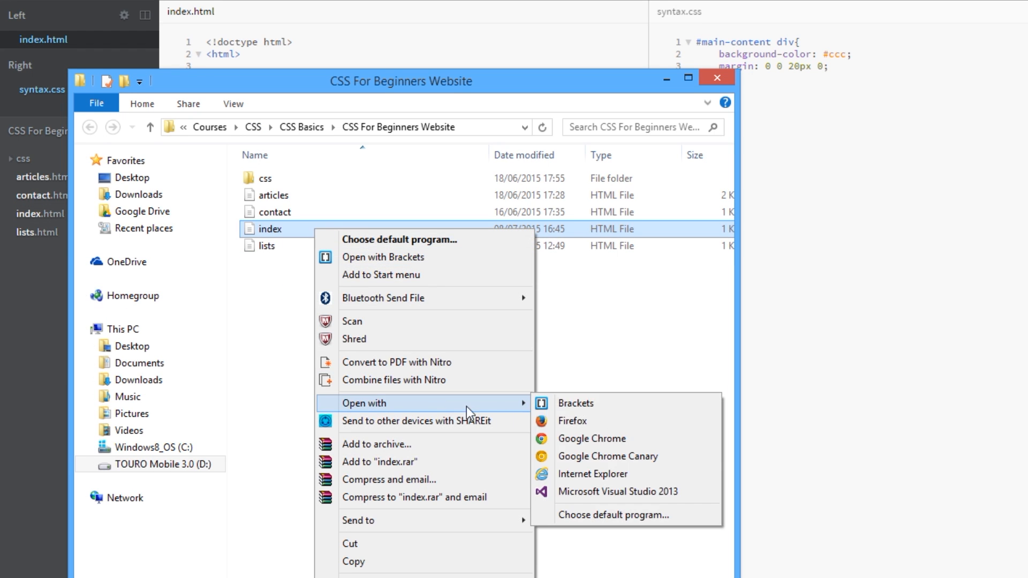
pyautogui.click(590, 438)
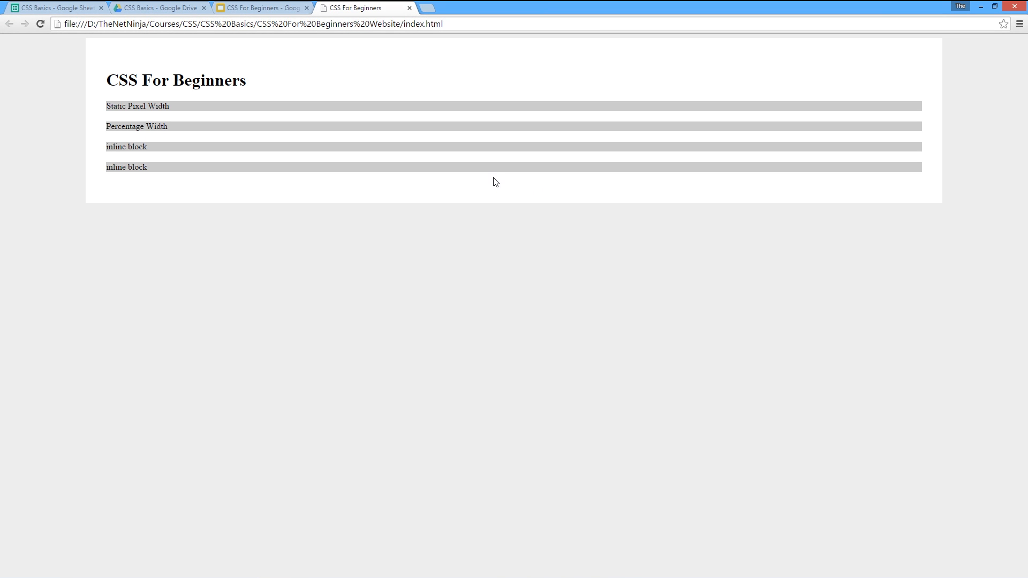
pyautogui.moveTo(463, 102)
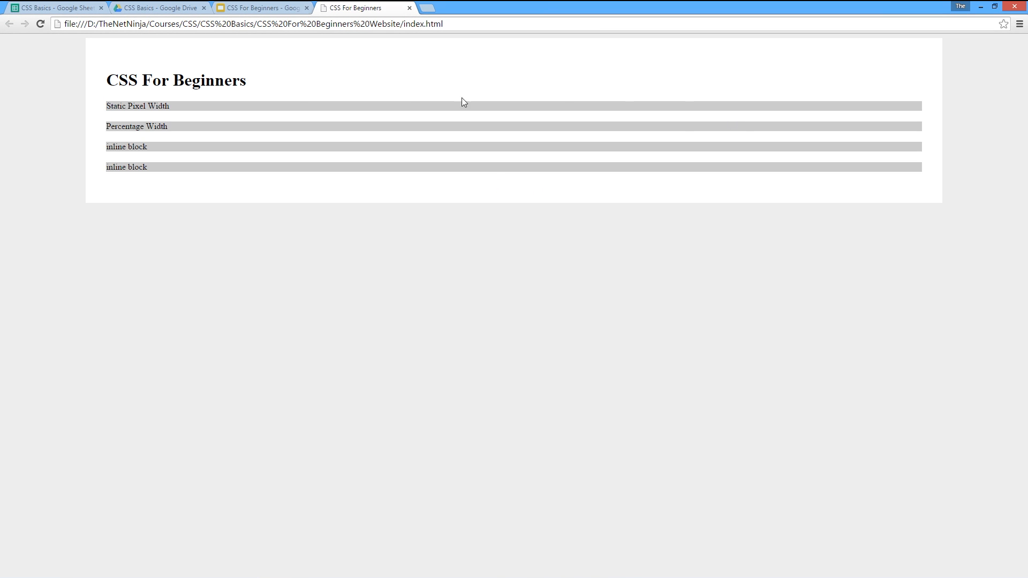
pyautogui.moveTo(103, 43)
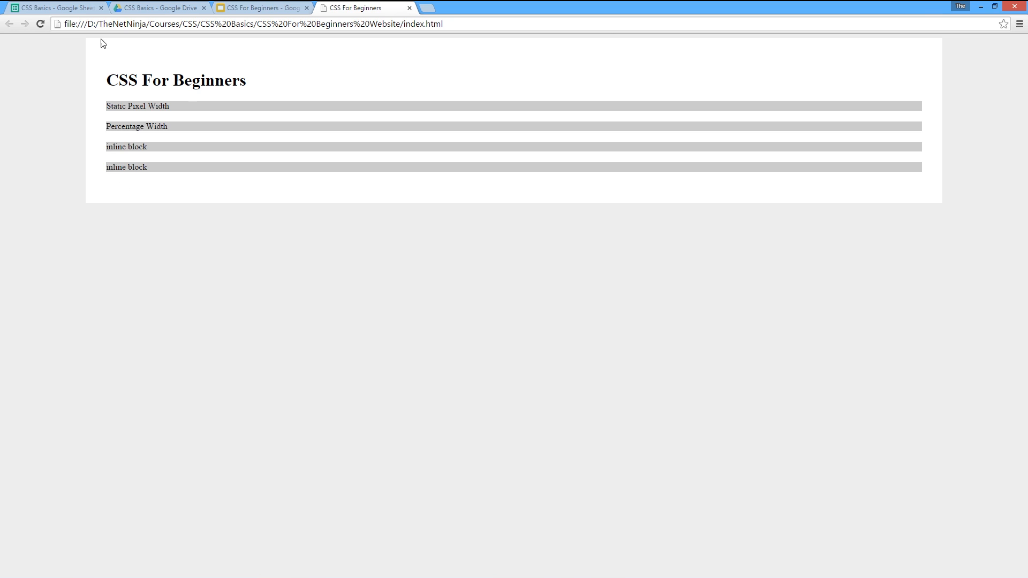
pyautogui.moveTo(109, 103)
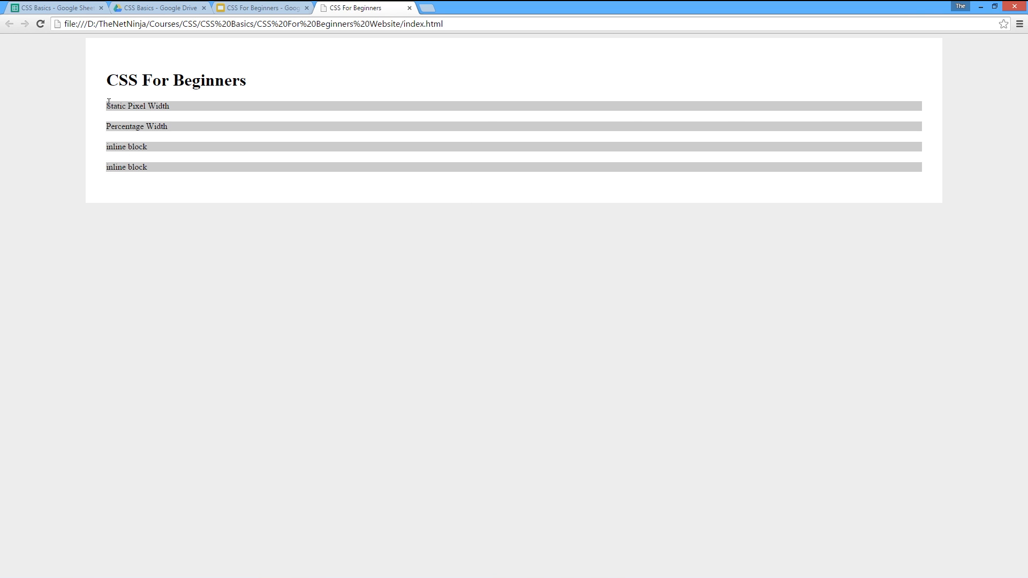
pyautogui.moveTo(207, 129)
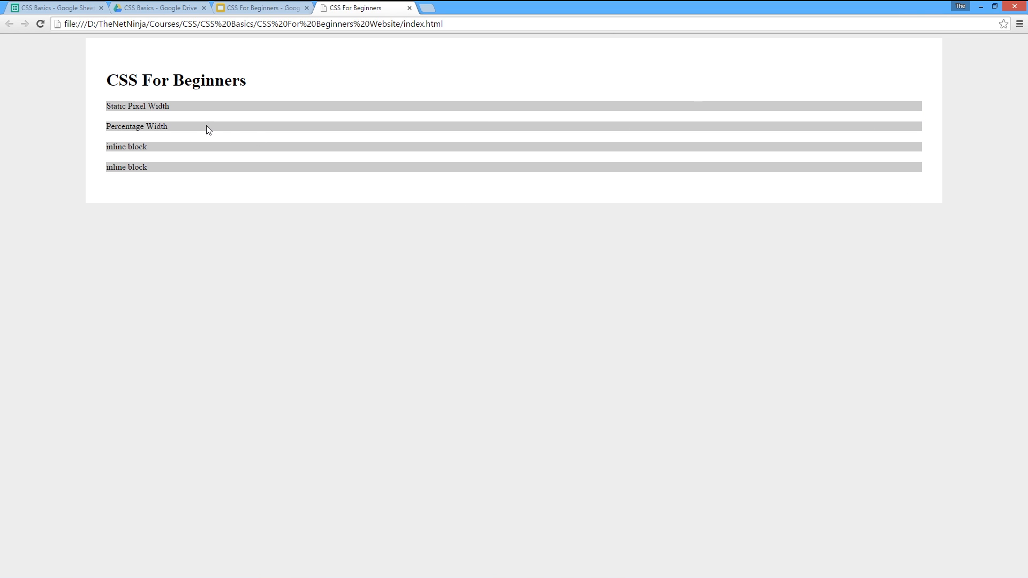
pyautogui.moveTo(939, 178)
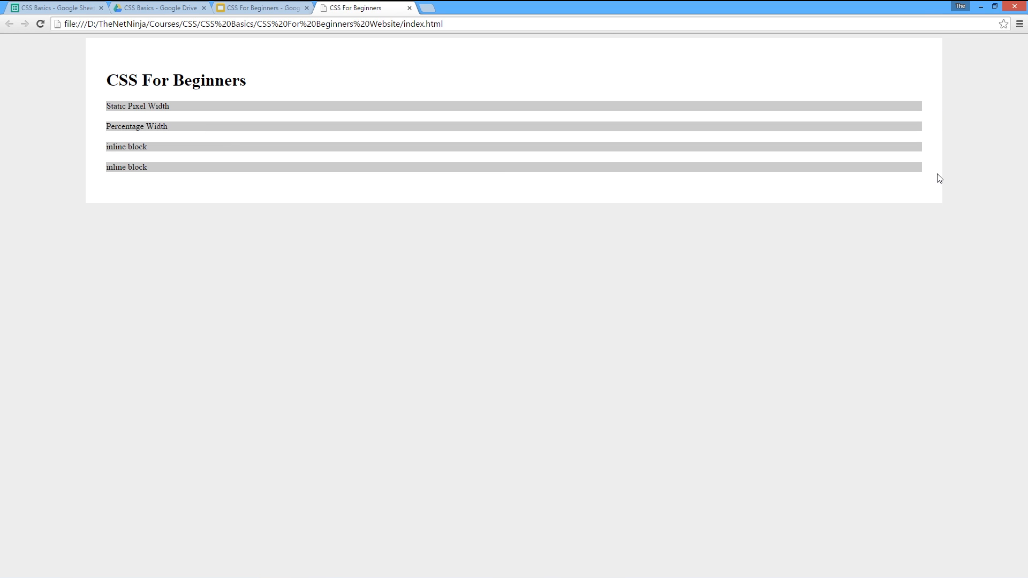
pyautogui.moveTo(97, 145)
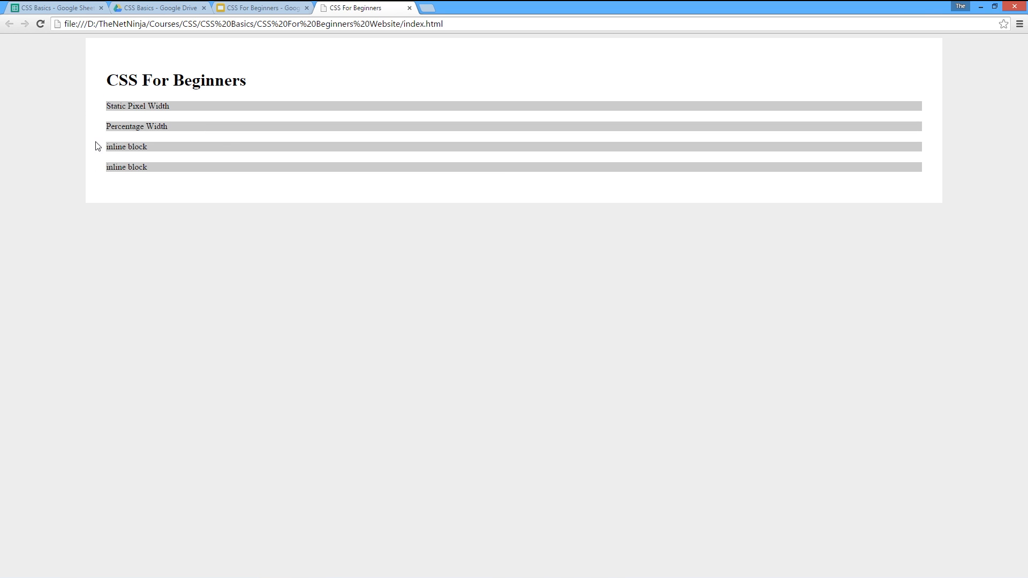
pyautogui.moveTo(122, 129)
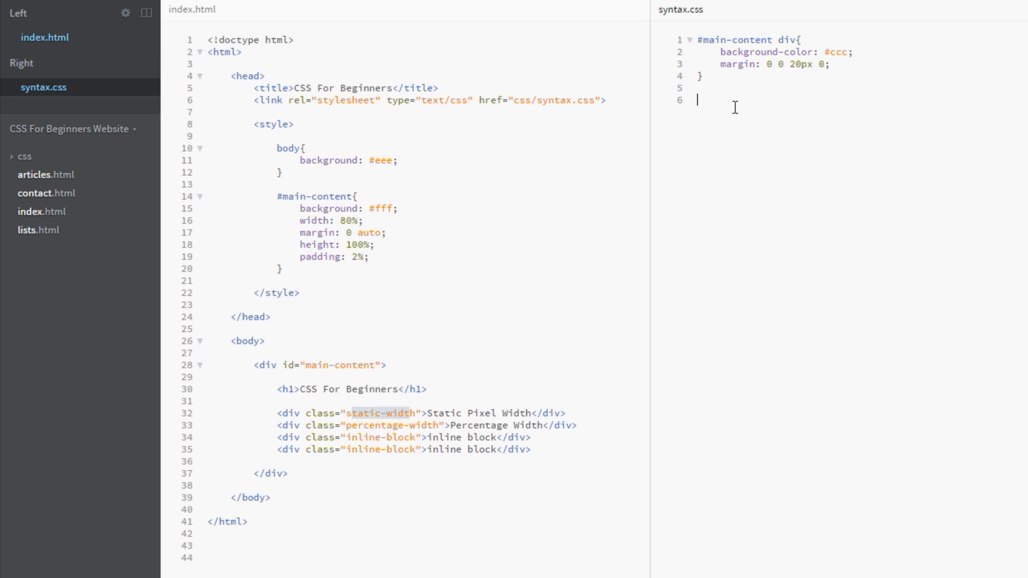
# Write a .static-width rule in syntax.css with width 300px and height 100px
pyautogui.write('.')
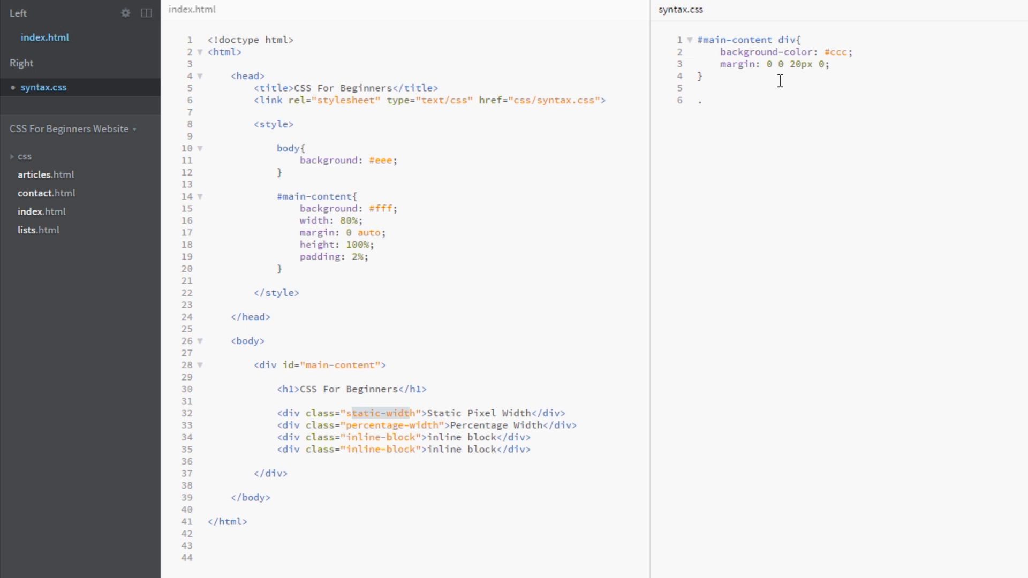
pyautogui.write('.static')
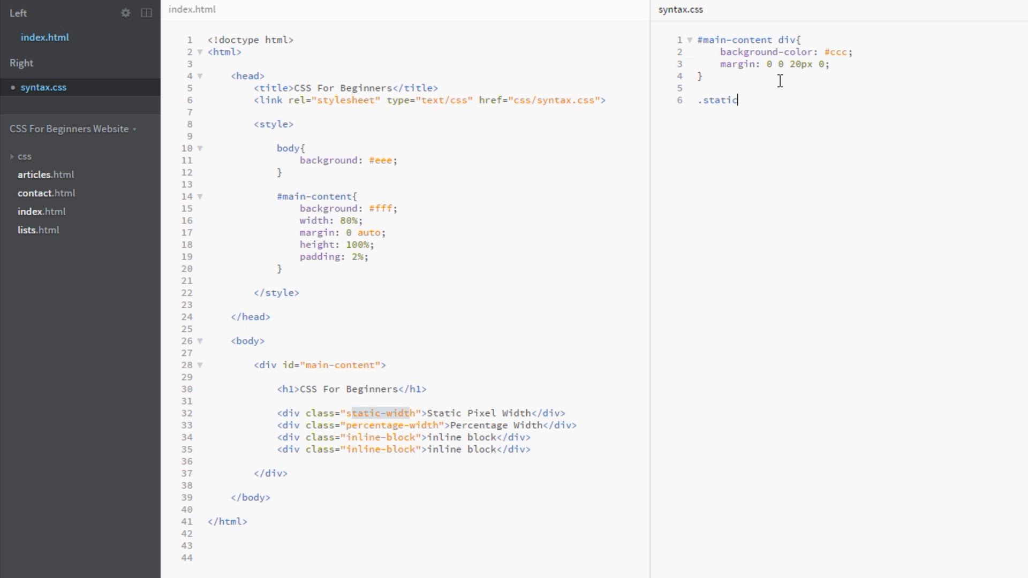
pyautogui.write('-width{}')
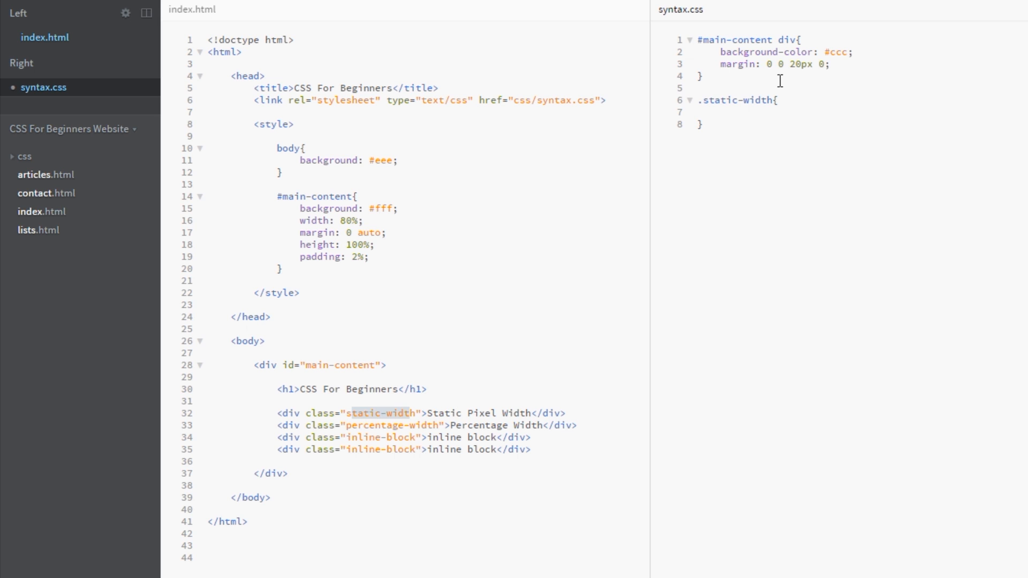
pyautogui.write('width:')
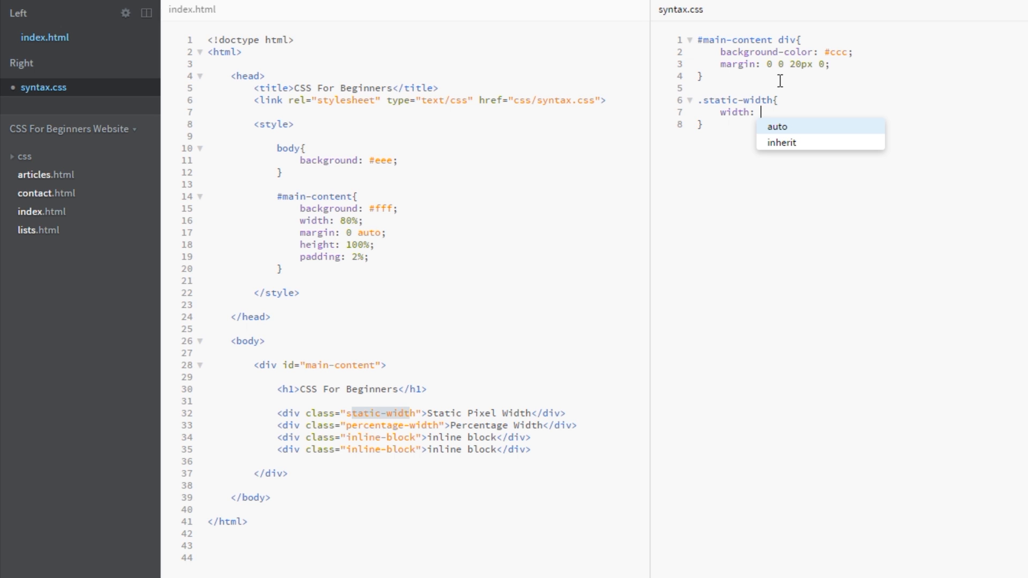
pyautogui.write('300px;')
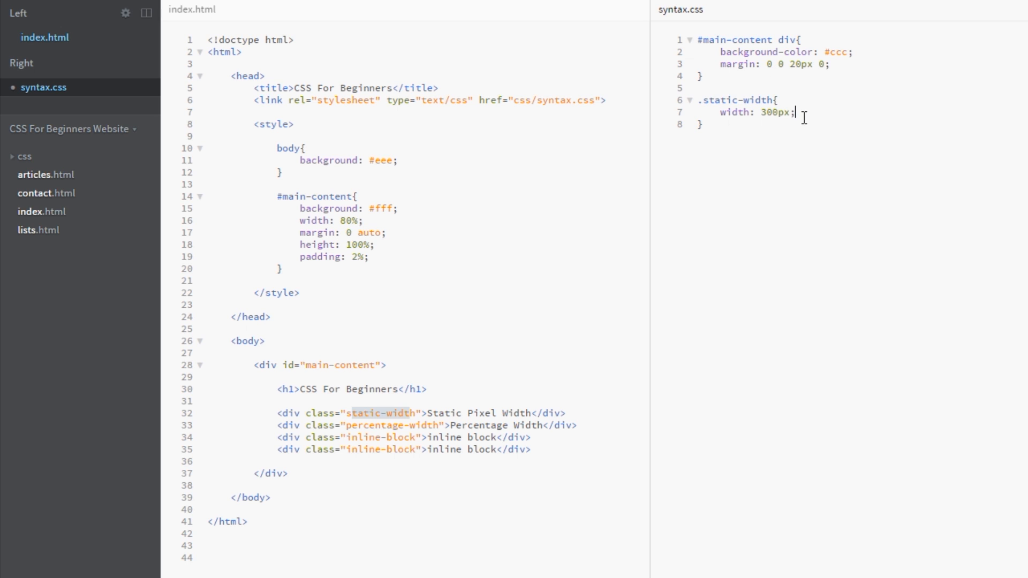
pyautogui.doubleClick(772, 111)
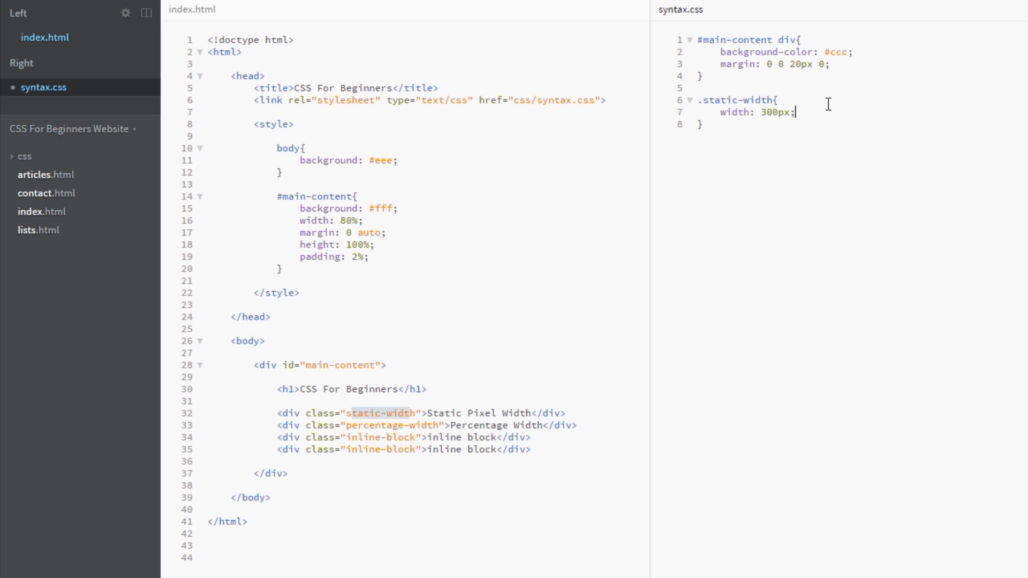
pyautogui.write('height: 100')
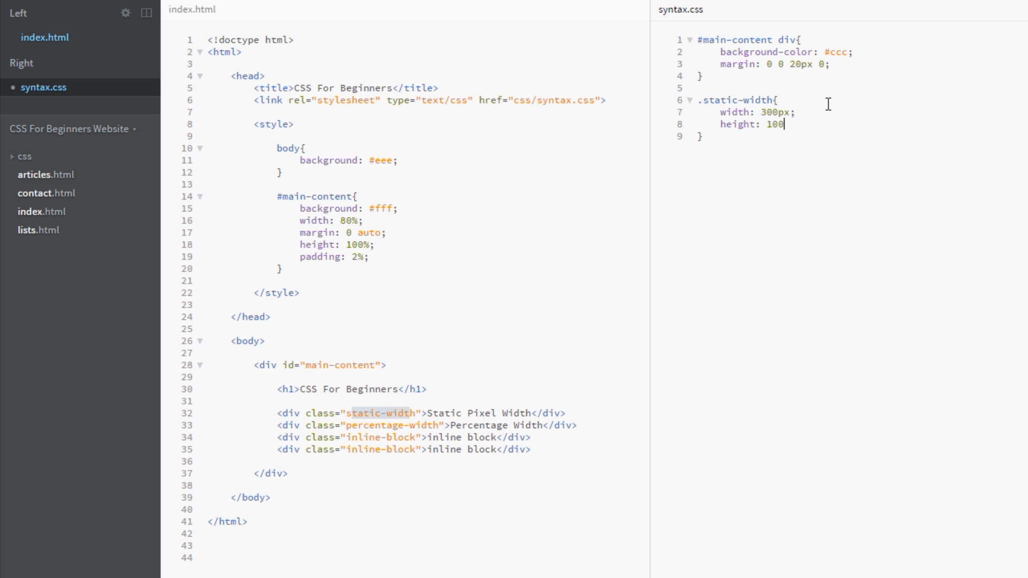
pyautogui.write('px;')
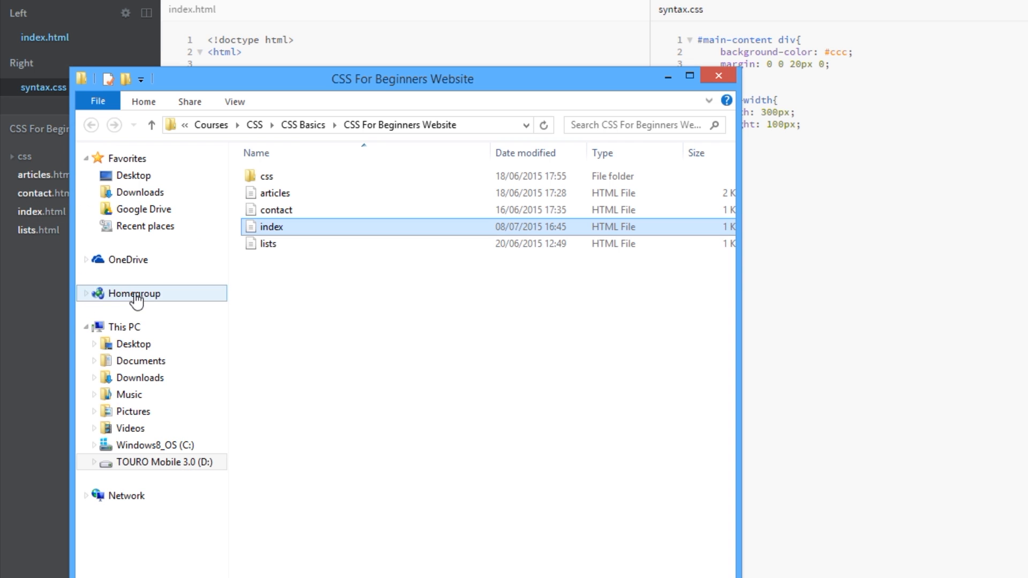
# Reopen the index page in Chrome to see the 300px-wide Static Pixel Width box
pyautogui.rightClick(271, 226)
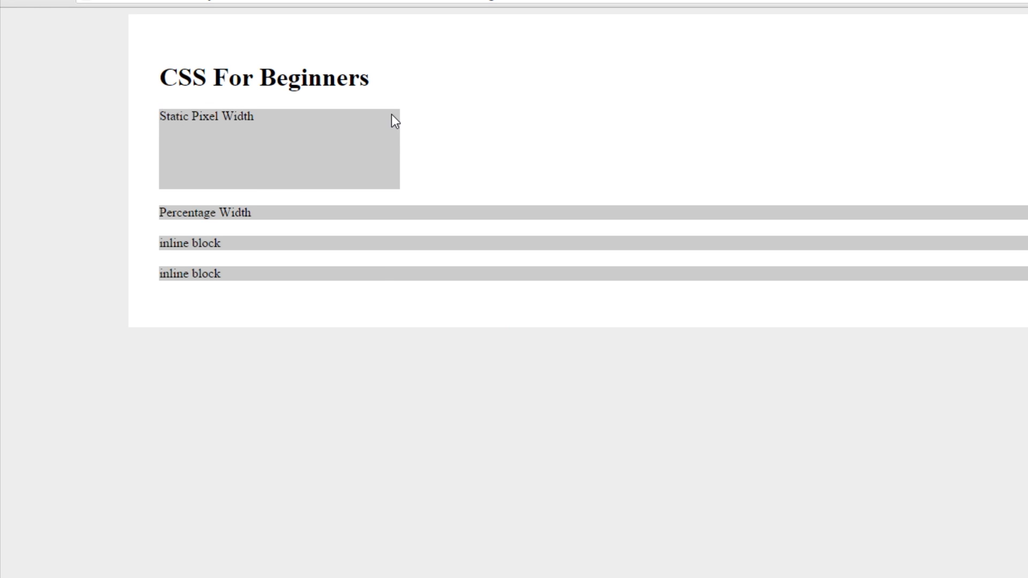
pyautogui.moveTo(401, 193)
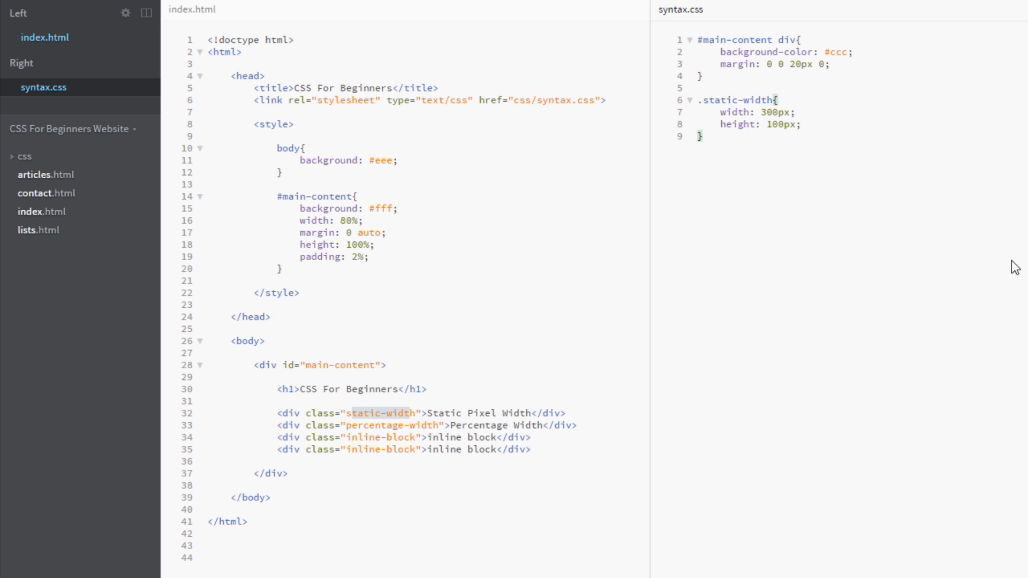
# Add a .percentage-width rule with width 70% and height 50px below .static-width
pyautogui.write('.')
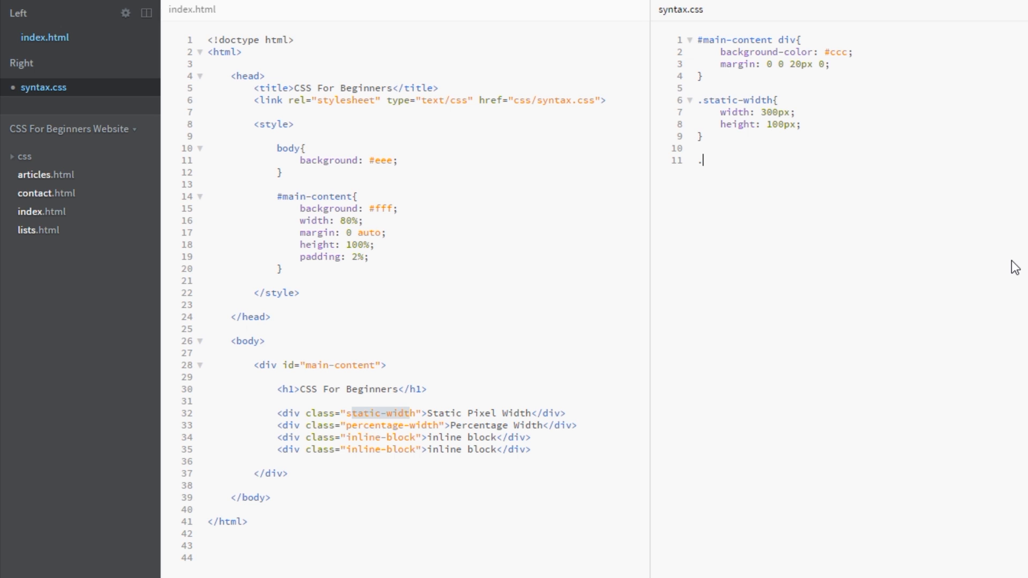
pyautogui.write('percenta')
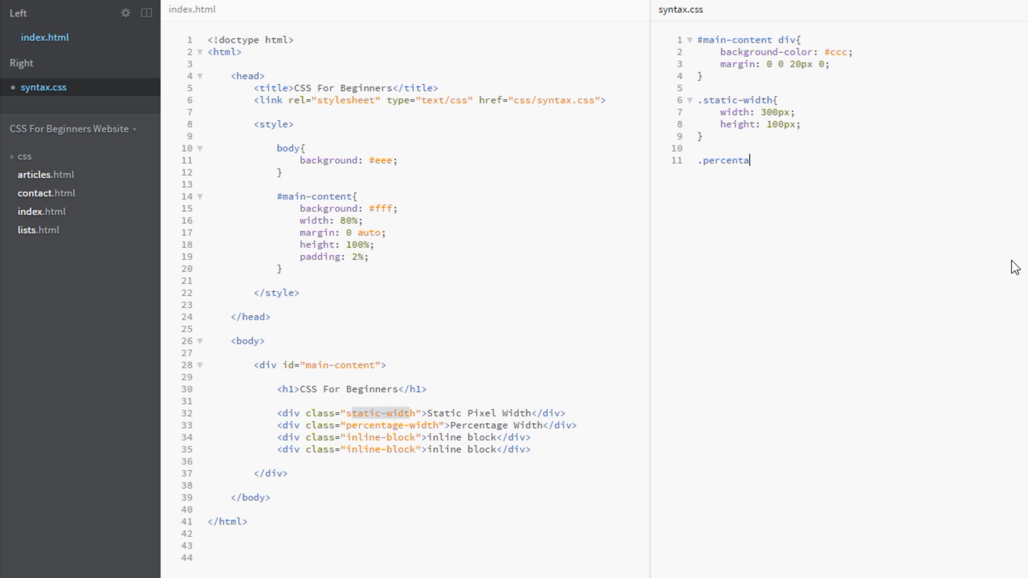
pyautogui.write('ge-width{}')
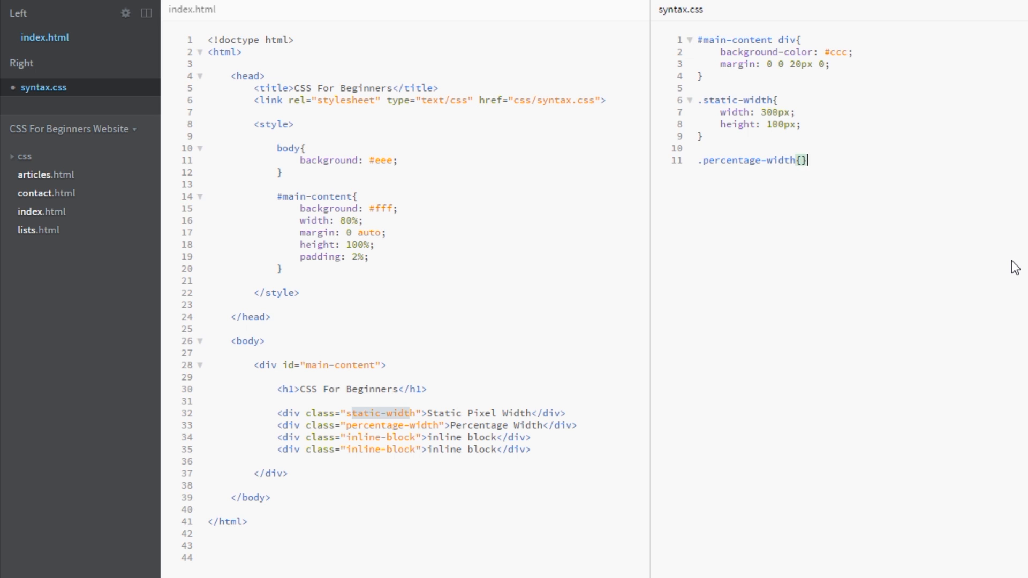
pyautogui.write('width:')
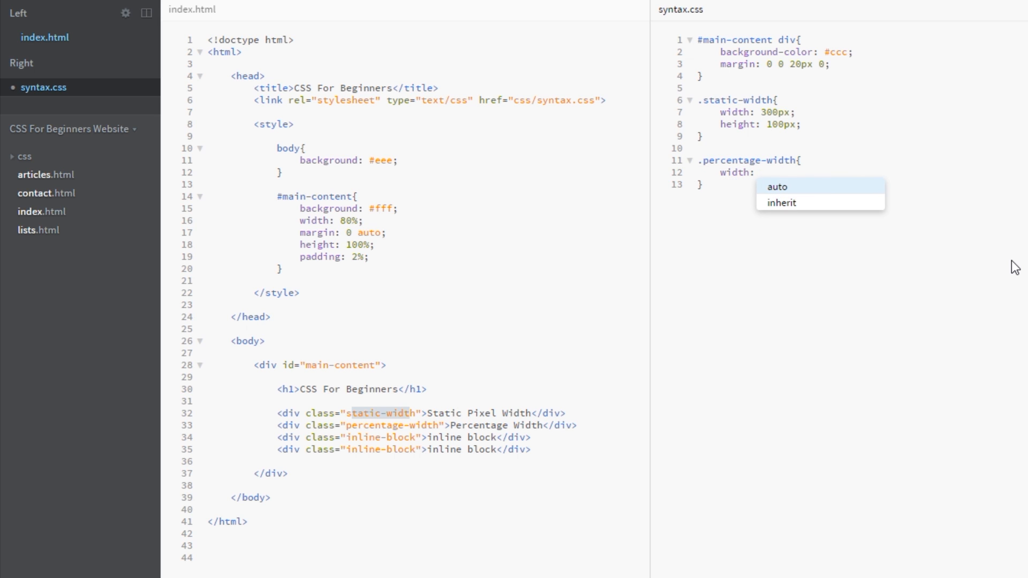
pyautogui.write('70%')
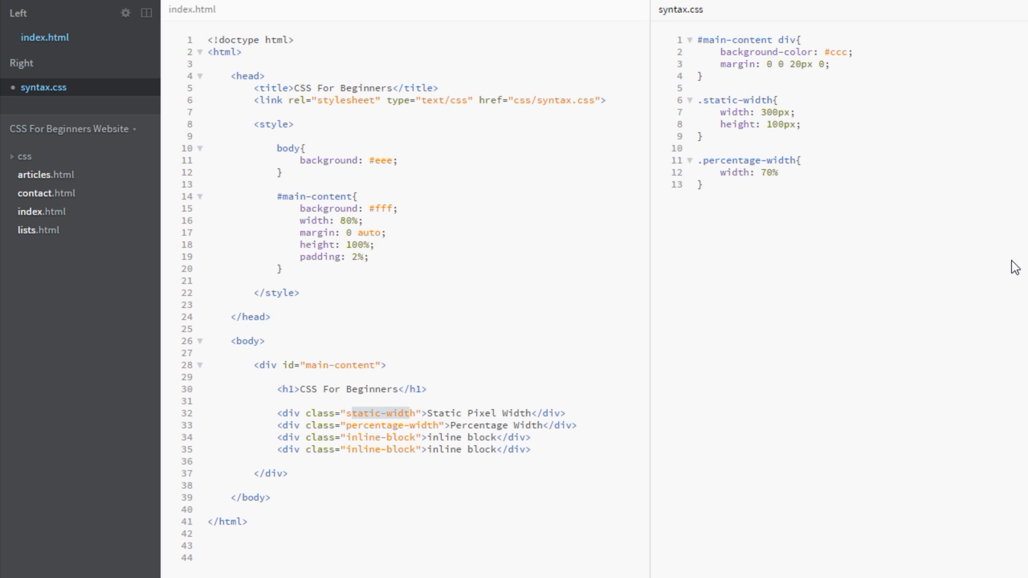
pyautogui.write(';')
pyautogui.write('height: 5')
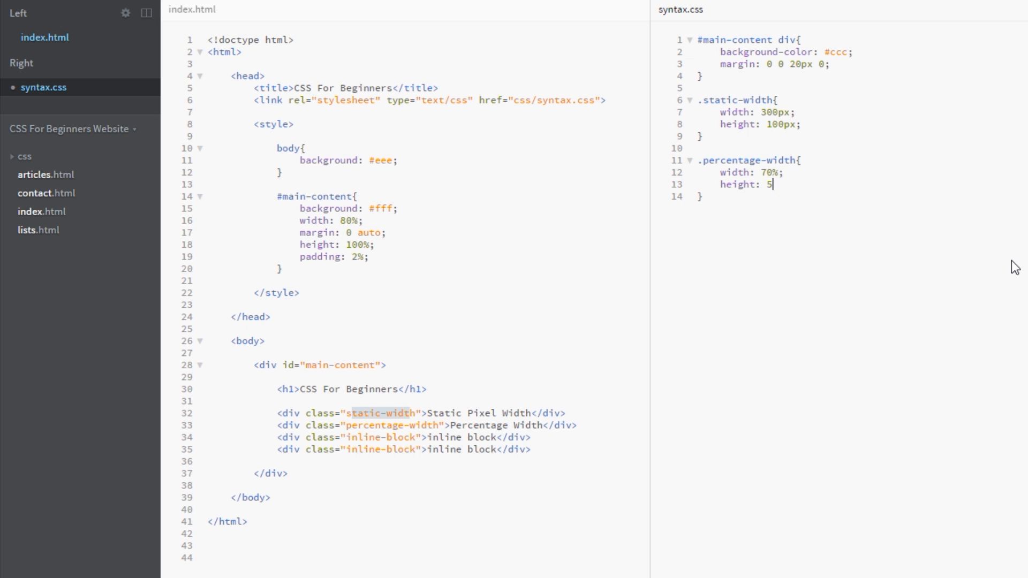
pyautogui.write('0px;')
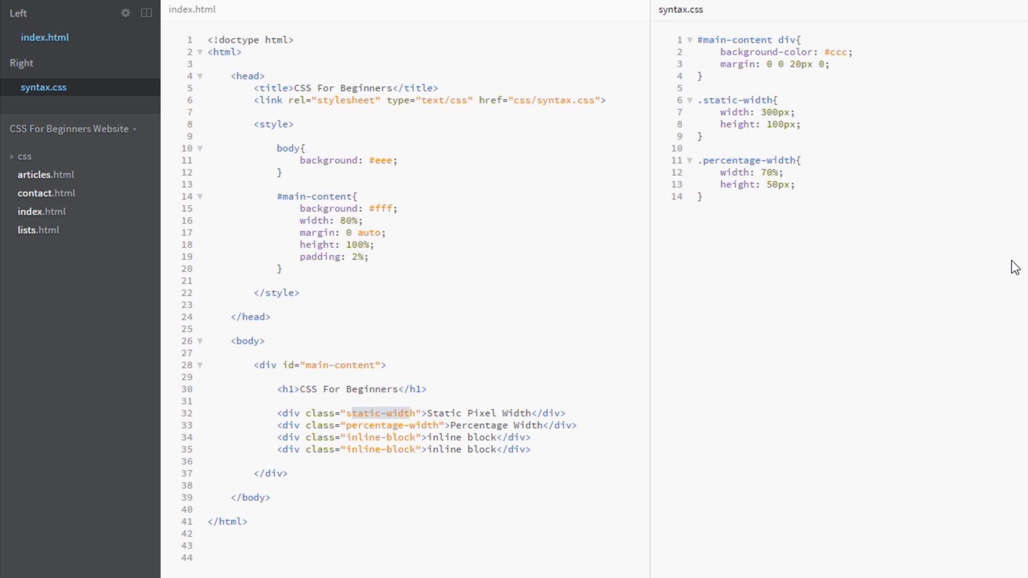
pyautogui.moveTo(72, 216)
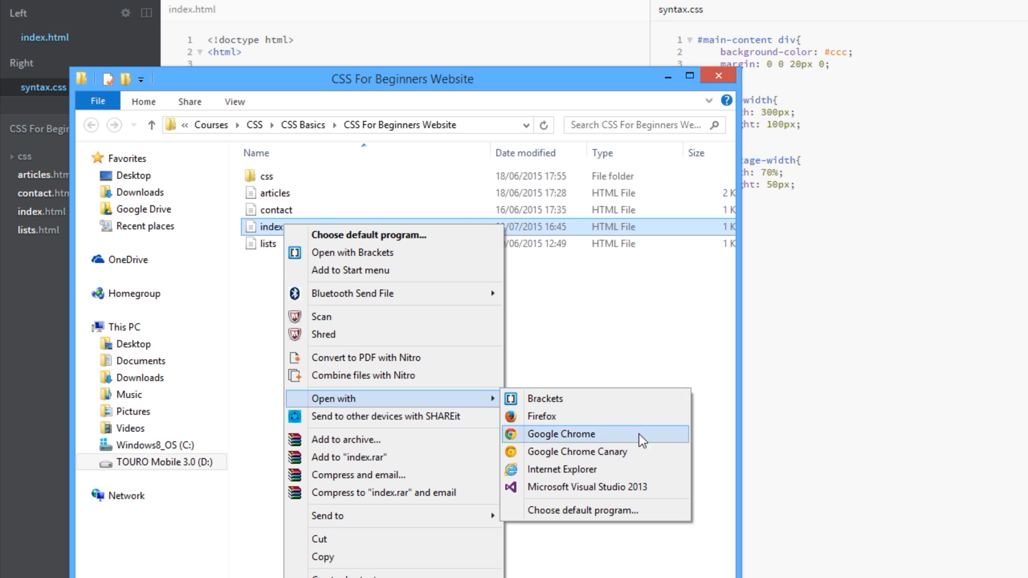
# Open index.html in Google Chrome to view the 70%-wide percentage box
pyautogui.click(560, 434)
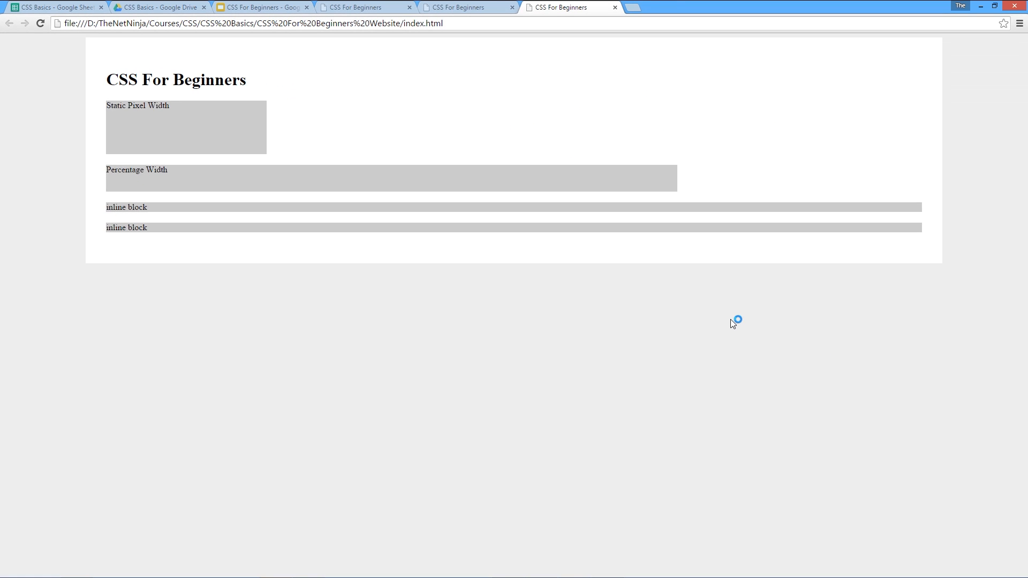
pyautogui.moveTo(484, 165)
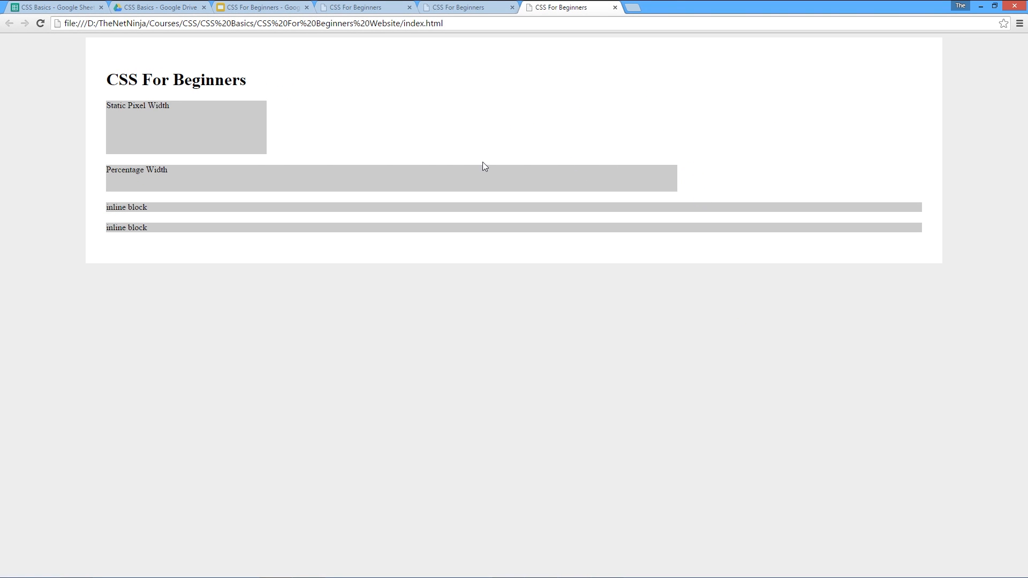
pyautogui.moveTo(657, 196)
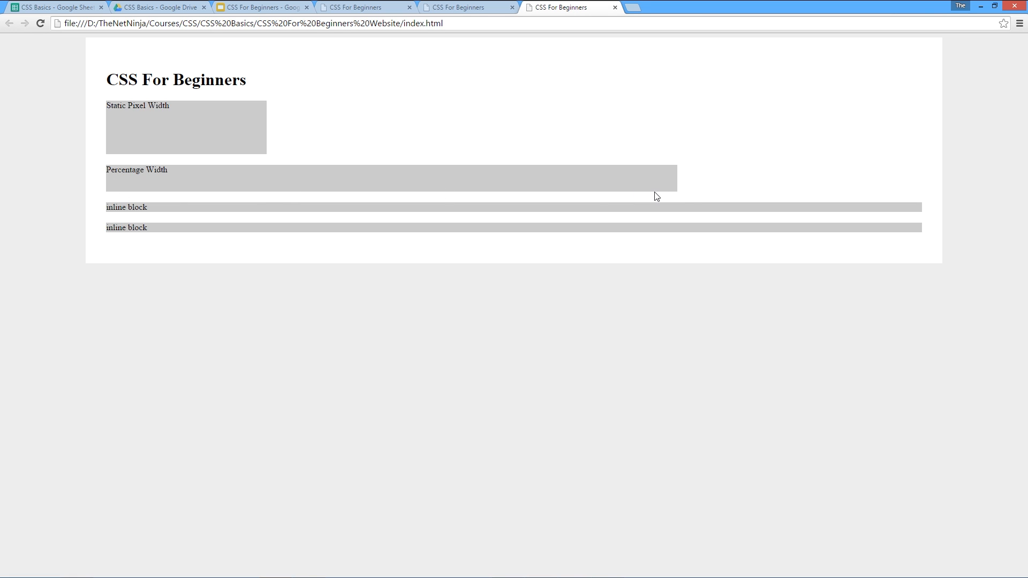
pyautogui.moveTo(943, 144)
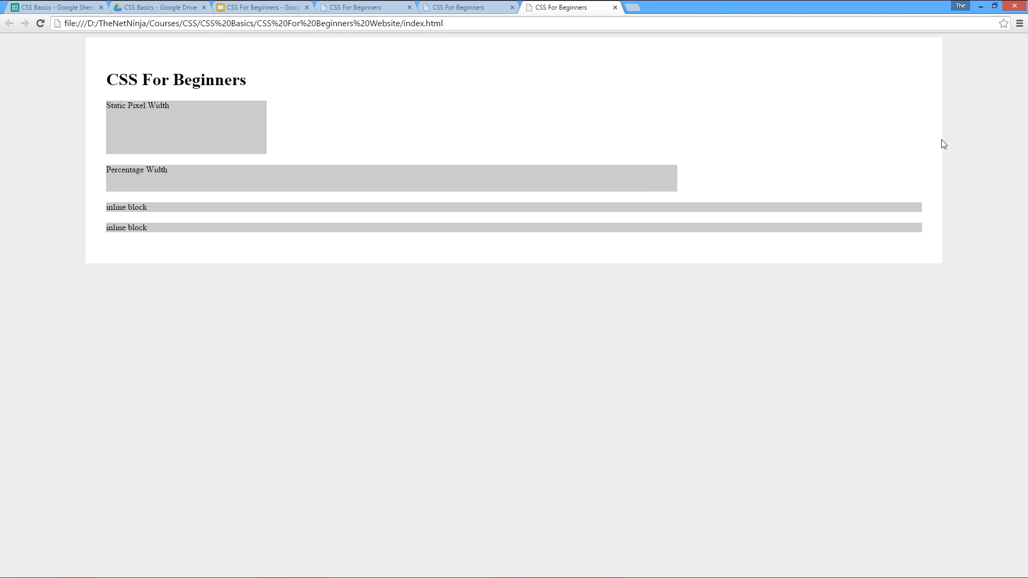
pyautogui.moveTo(826, 288)
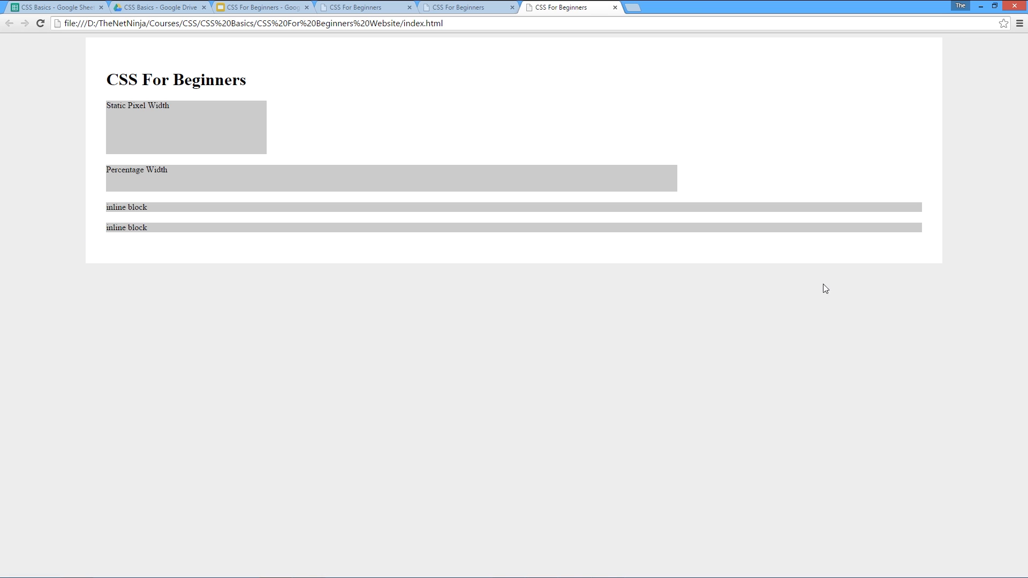
pyautogui.moveTo(910, 175)
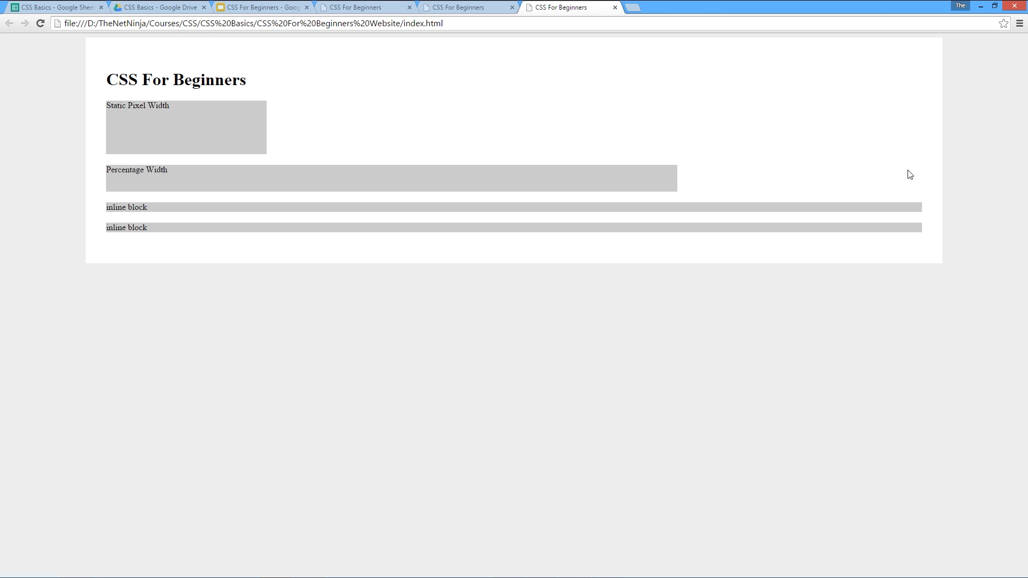
# Narrow the page with DevTools open to compare the fixed and percentage-width boxes
pyautogui.press('F12')
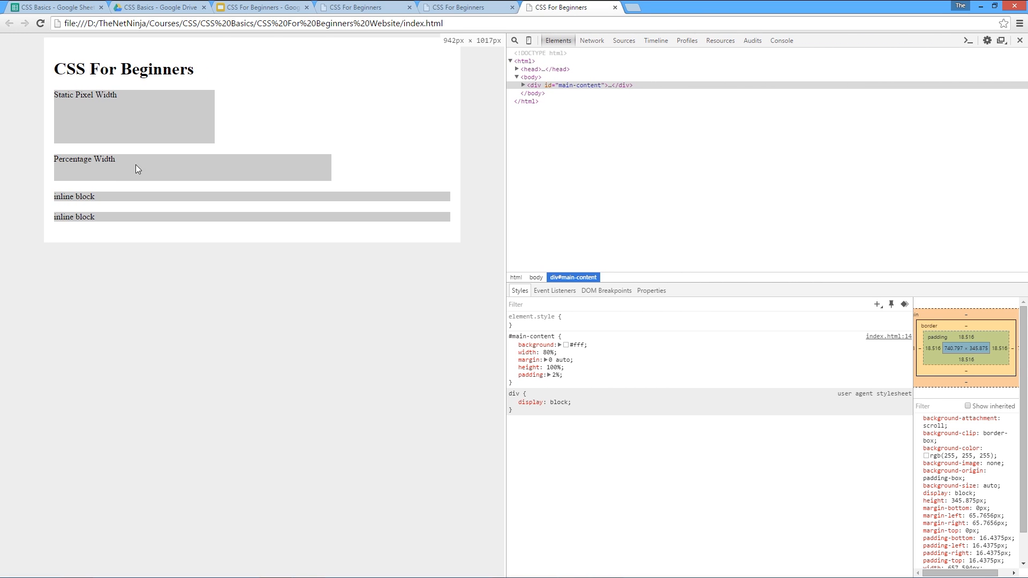
pyautogui.moveTo(323, 177)
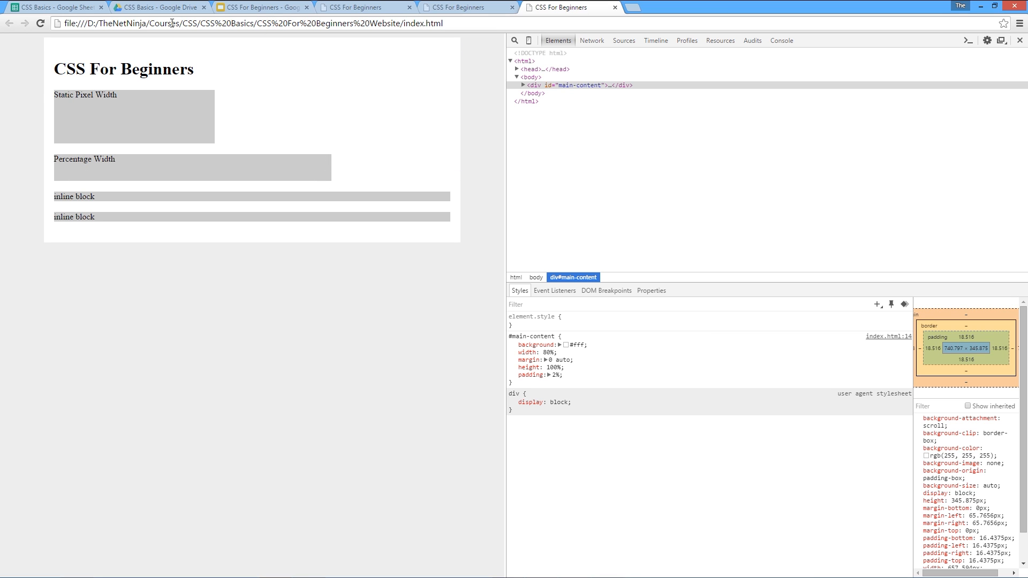
pyautogui.moveTo(505, 135)
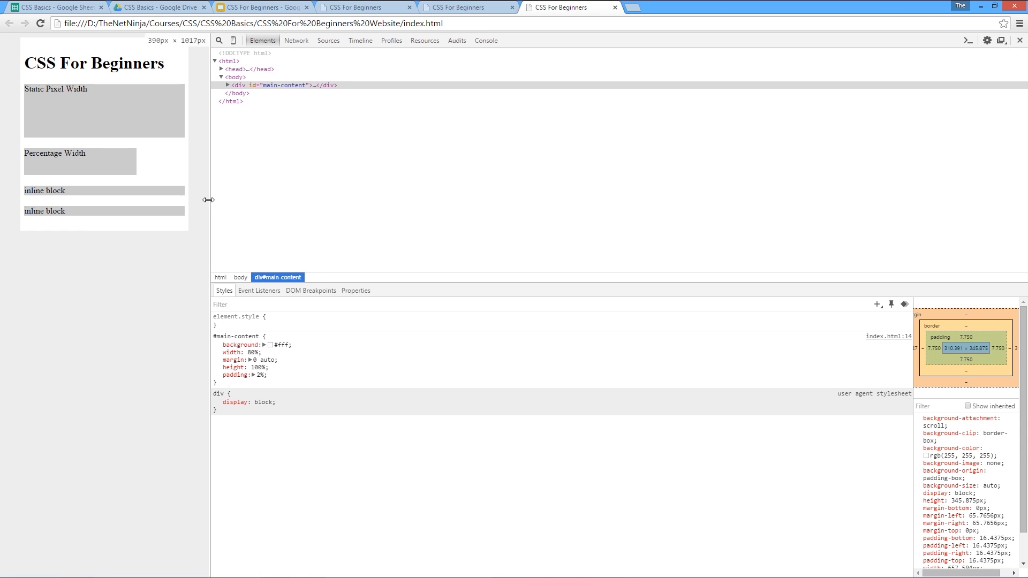
pyautogui.moveTo(208, 200); pyautogui.dragTo(183, 200)
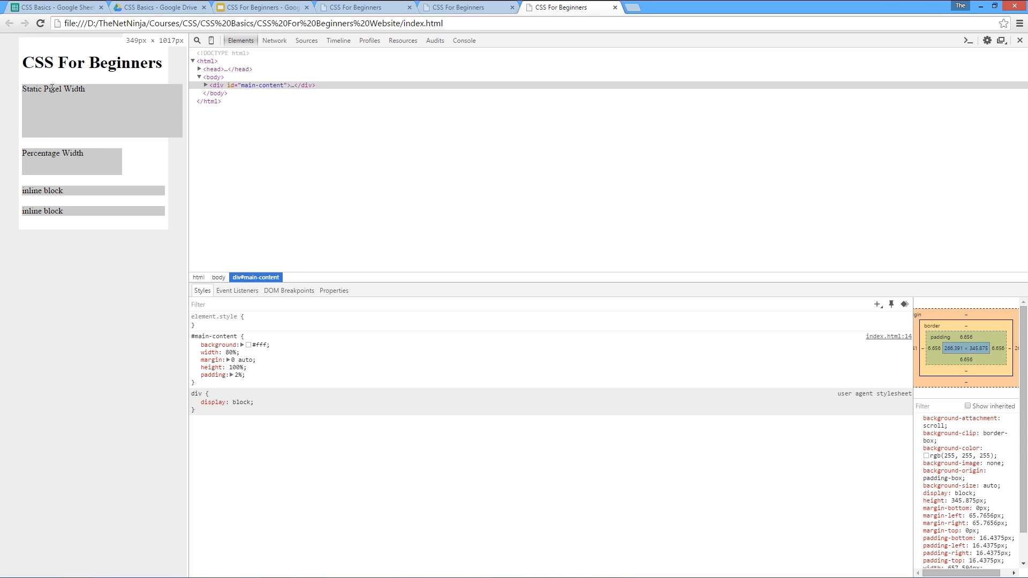
pyautogui.moveTo(182, 142)
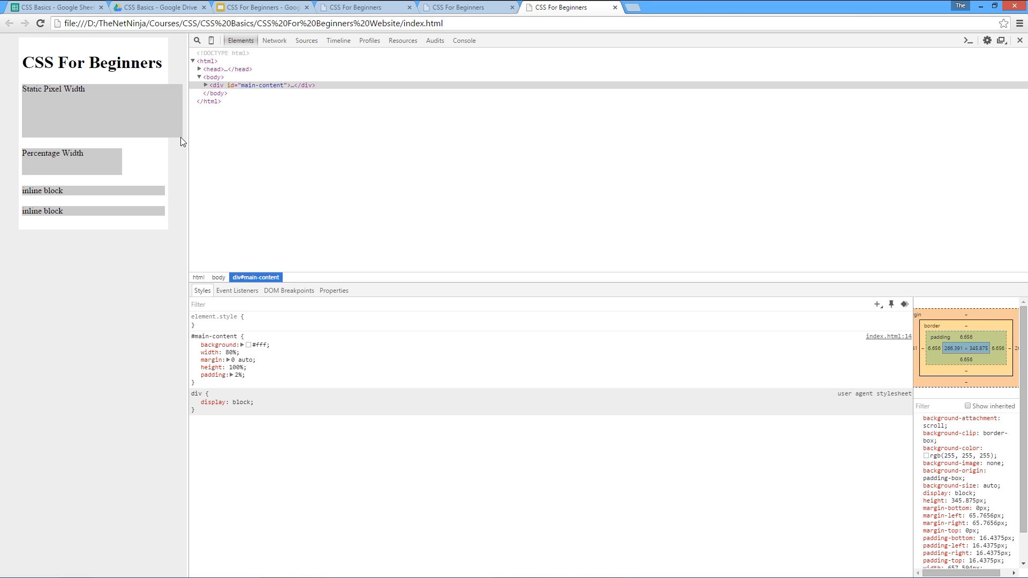
pyautogui.moveTo(134, 182)
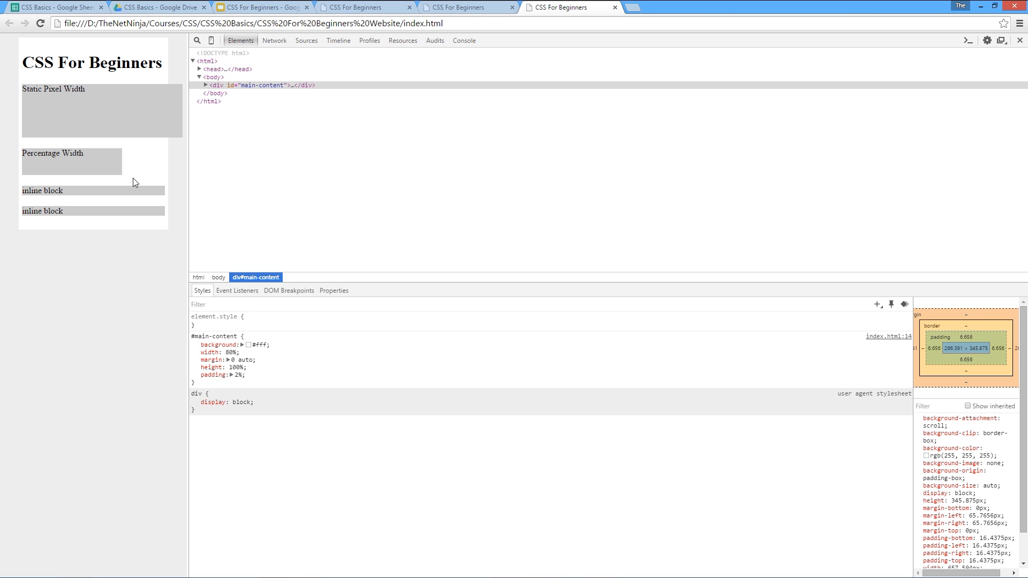
pyautogui.moveTo(169, 151)
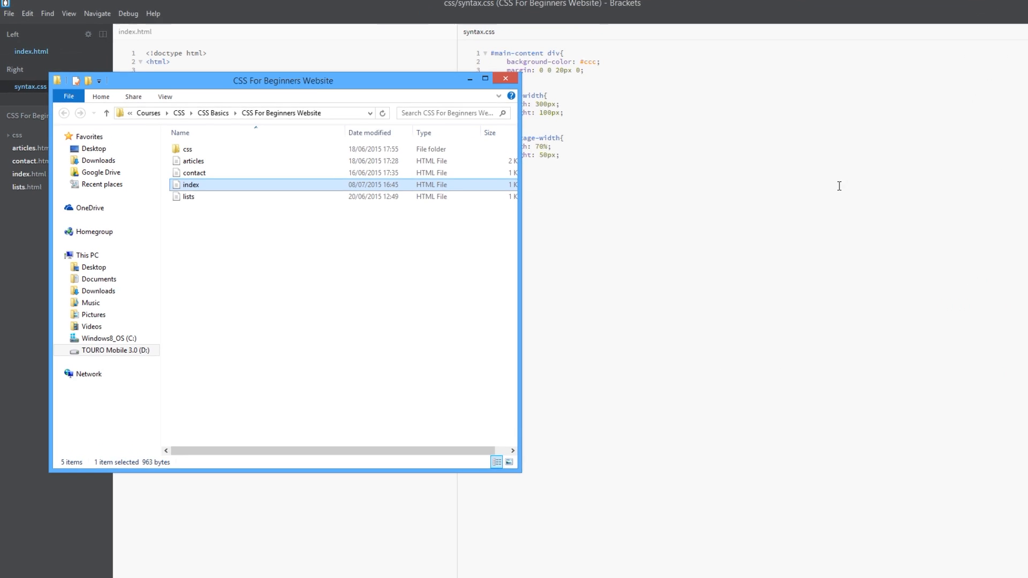
# Append an .inline-block rule with width 40% at the end of syntax.css
pyautogui.click(505, 79)
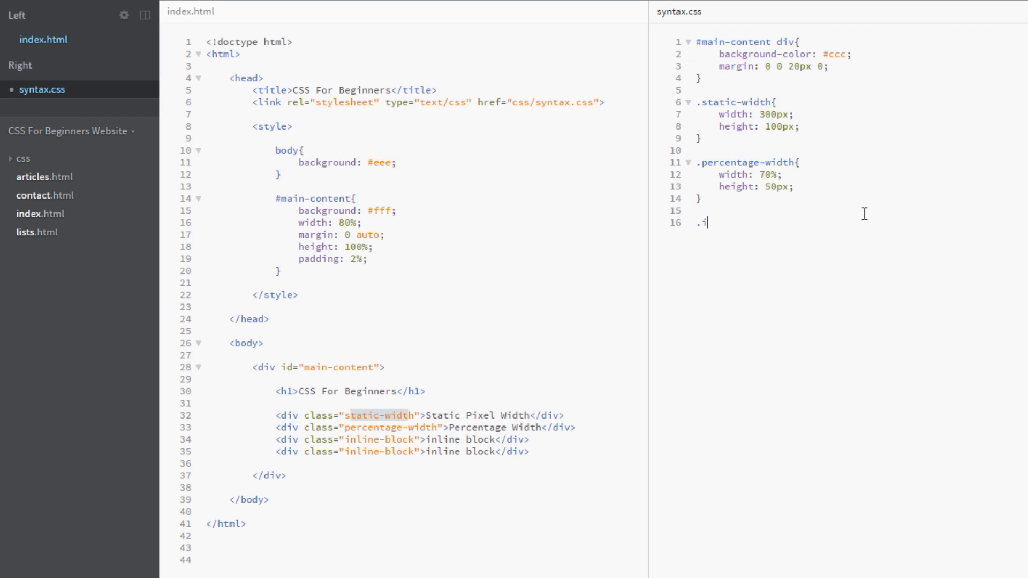
pyautogui.write('nline-bloc')
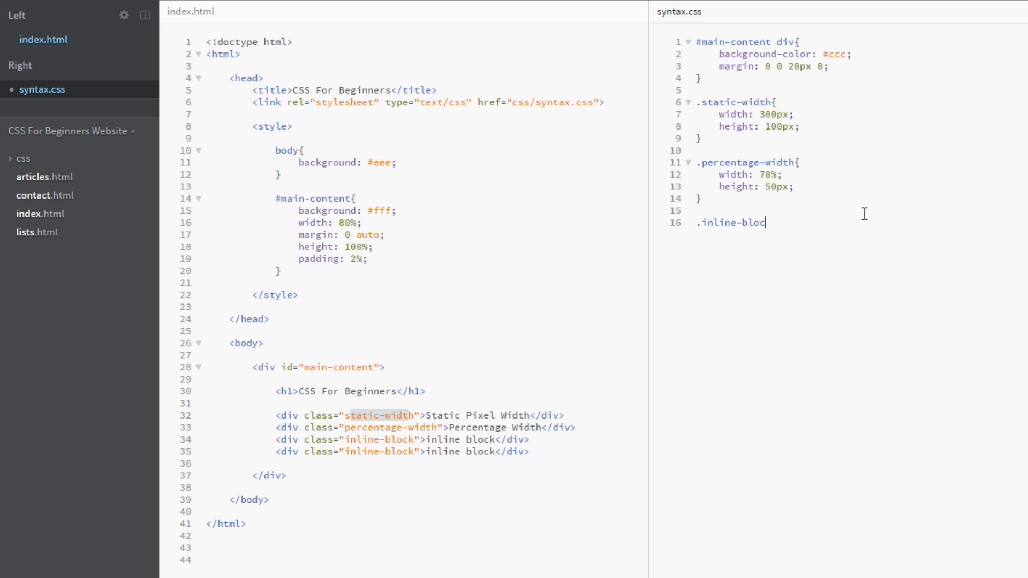
pyautogui.write('k{')
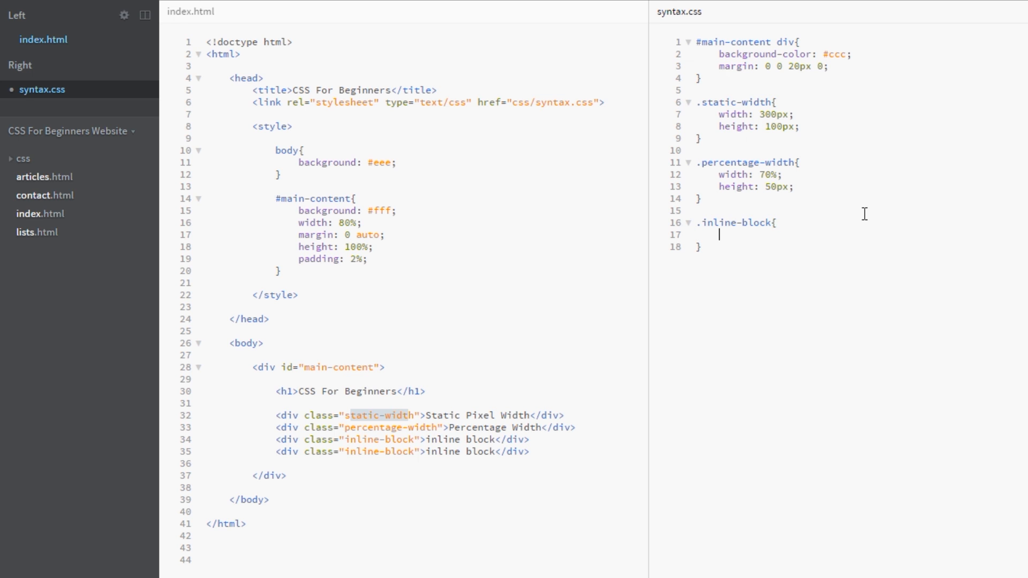
pyautogui.write('width:')
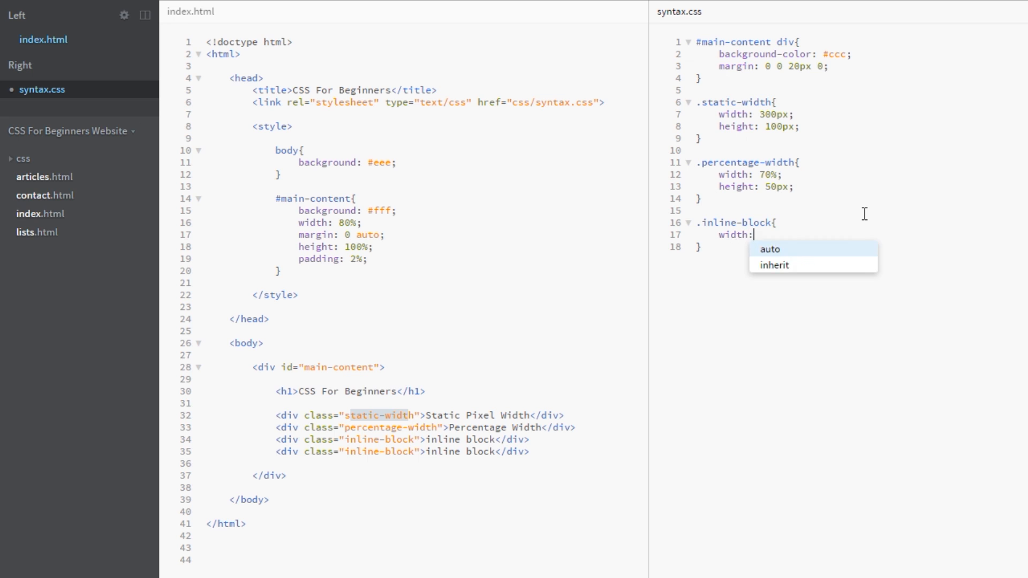
pyautogui.write('40%;')
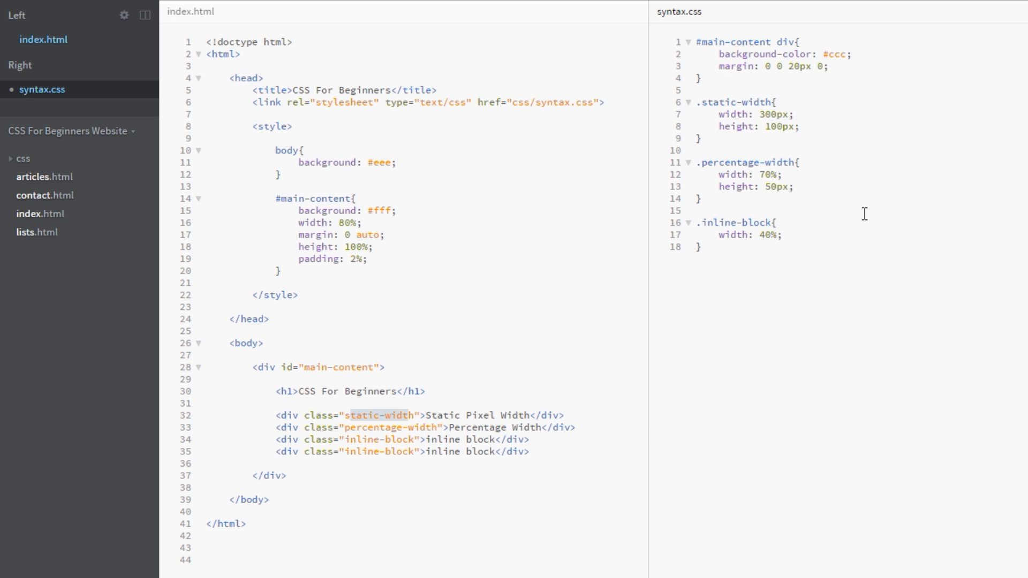
pyautogui.click(780, 234)
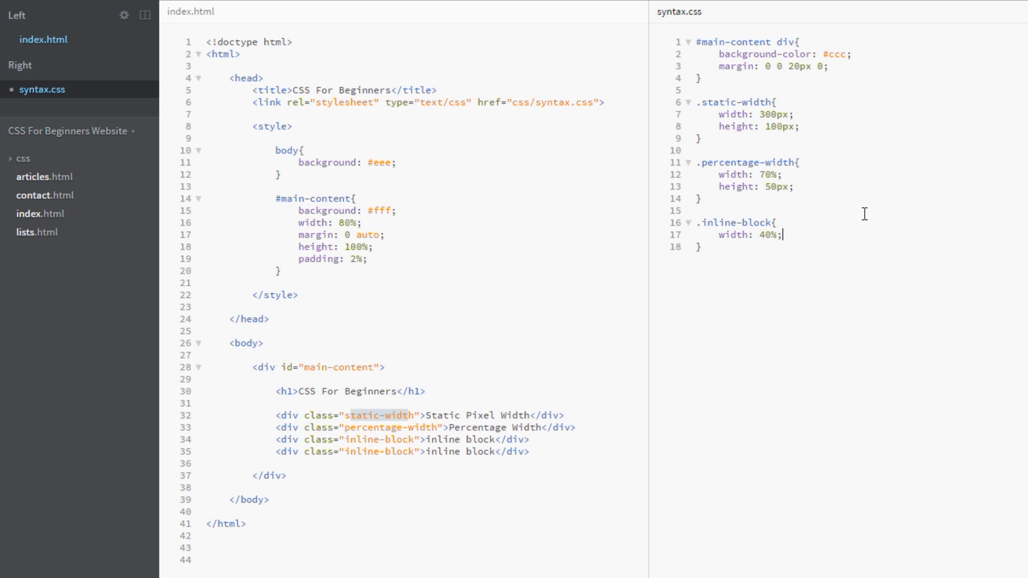
# Add display: inline-block to the .inline-block rule
pyautogui.write('display: inline')
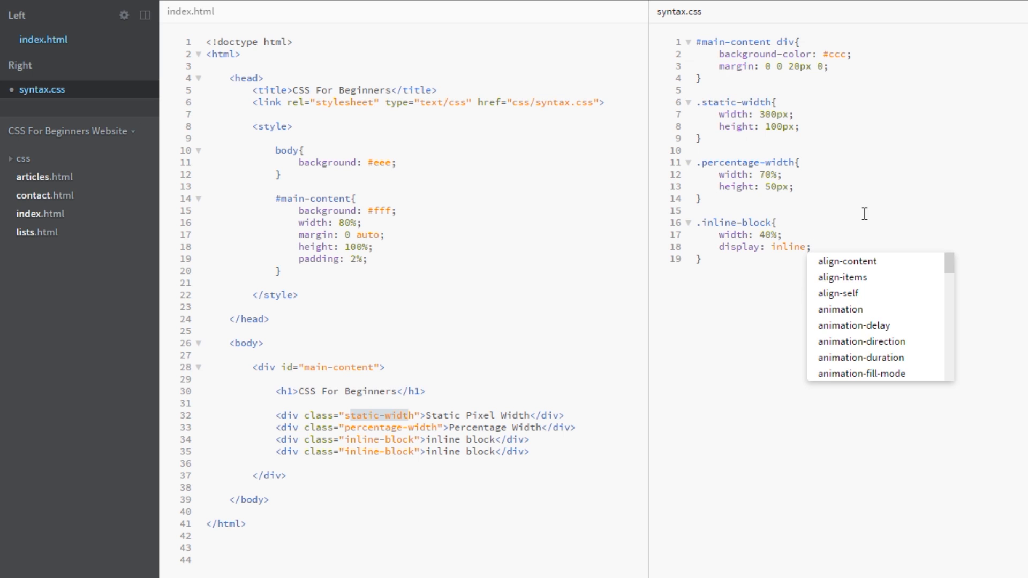
pyautogui.write(';')
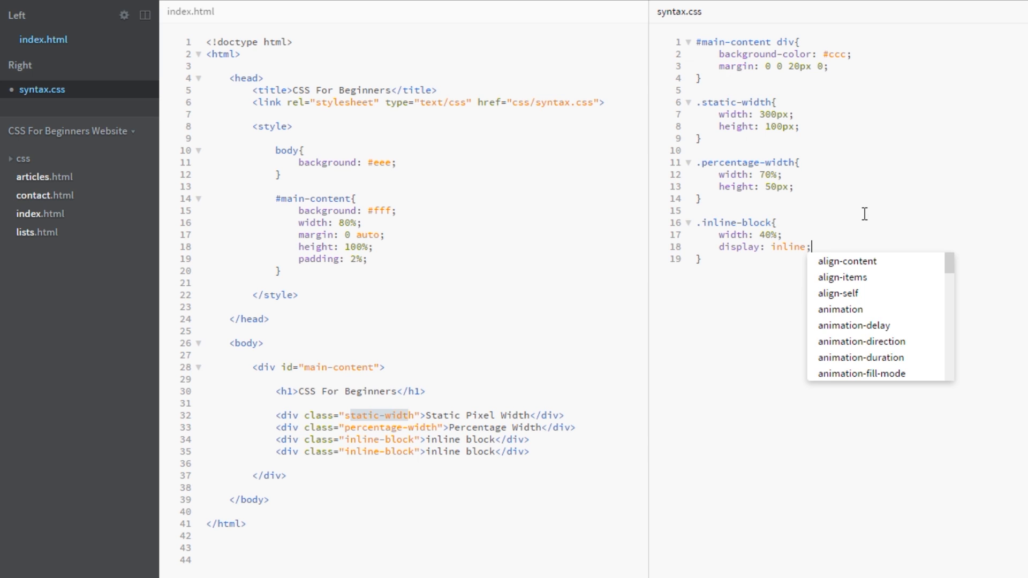
pyautogui.write('-block')
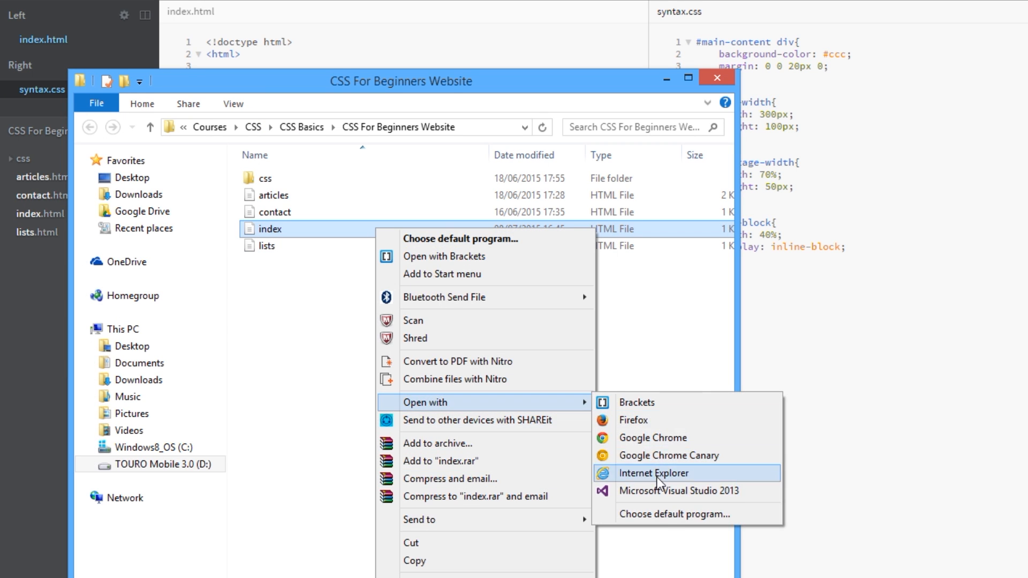
# Open index.html in Google Chrome to see the two 40% boxes side by side
pyautogui.click(652, 438)
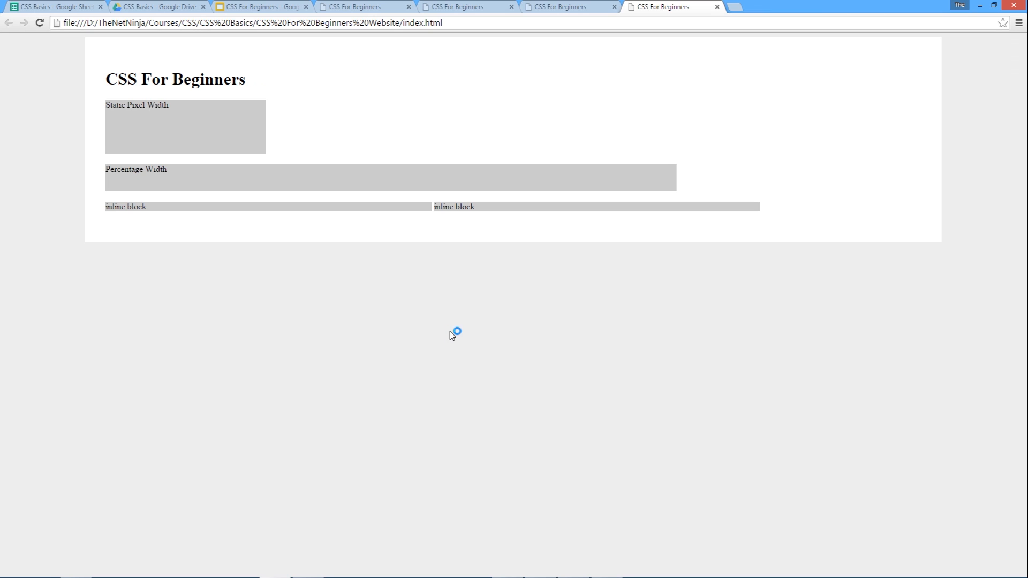
pyautogui.moveTo(114, 208)
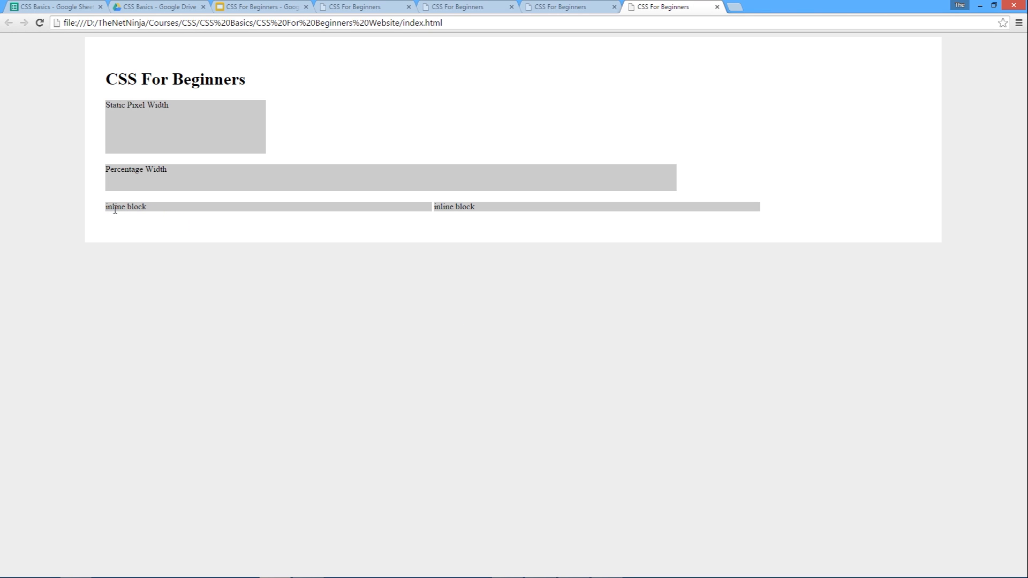
pyautogui.moveTo(403, 207)
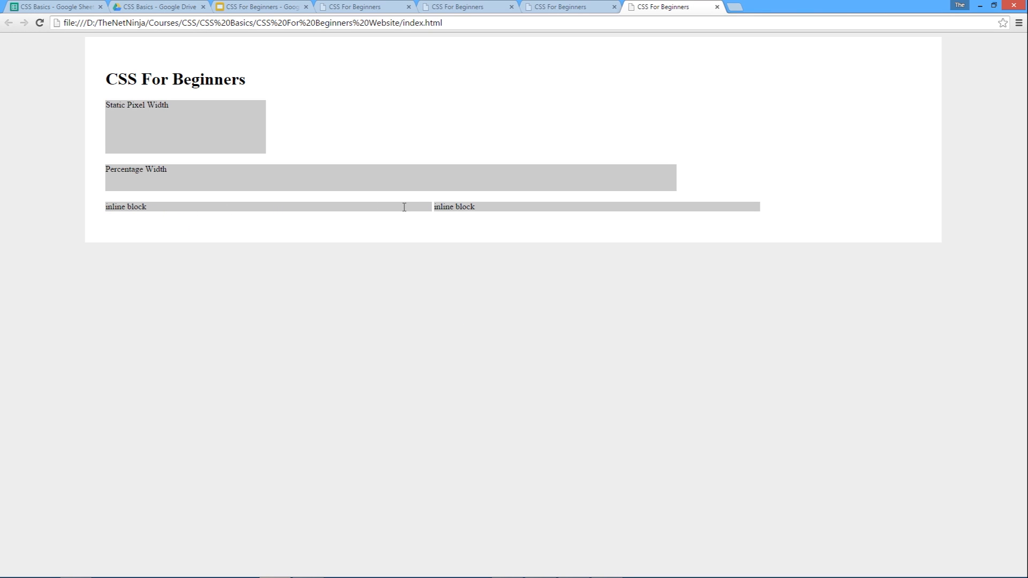
pyautogui.moveTo(692, 207)
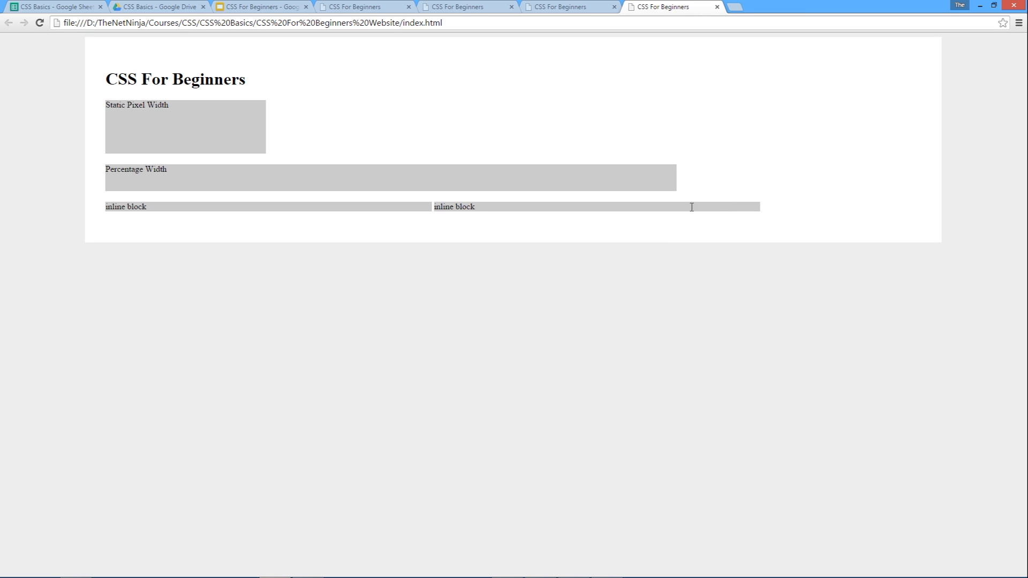
pyautogui.moveTo(741, 215)
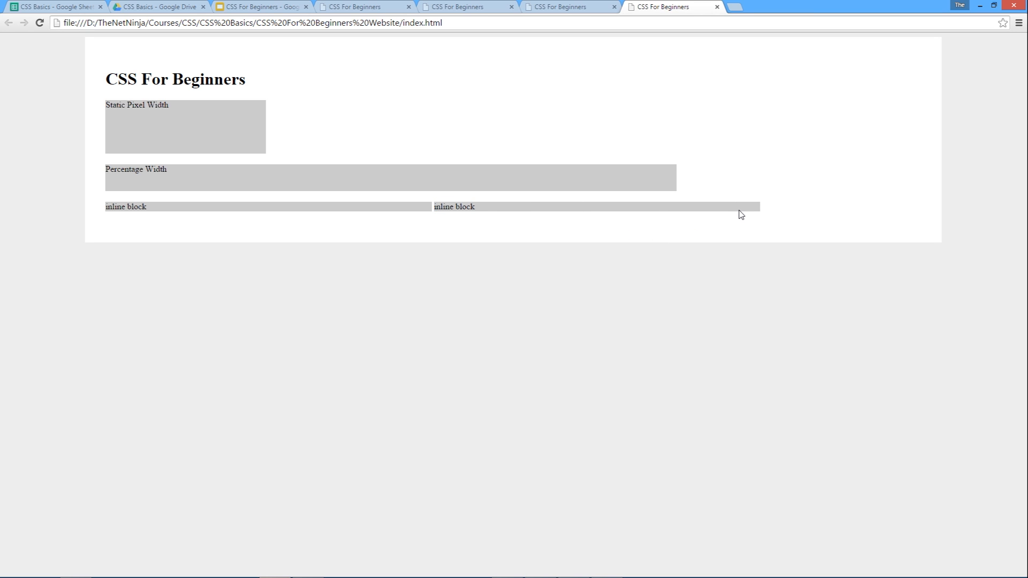
pyautogui.rightClick(748, 208)
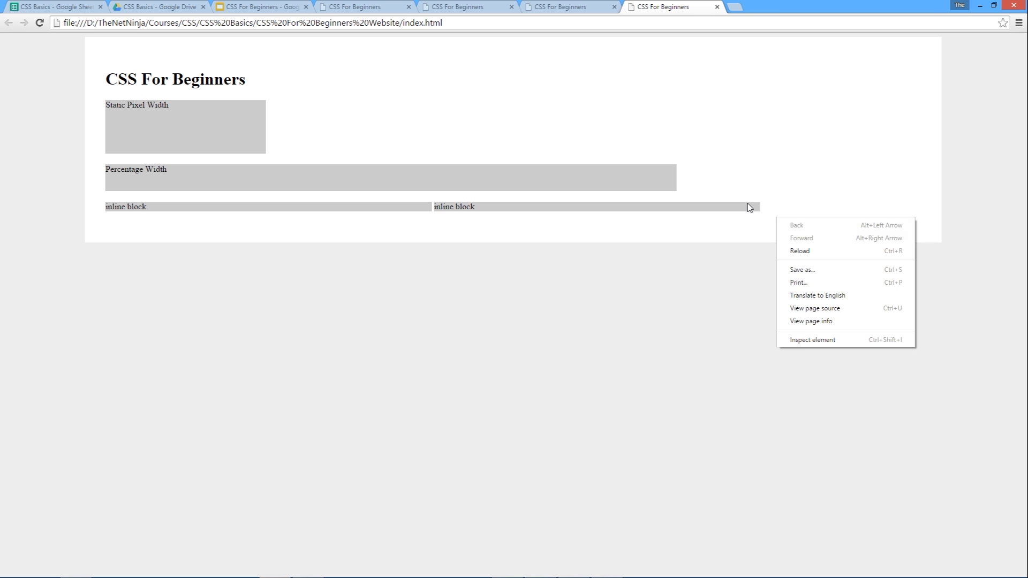
pyautogui.click(811, 339)
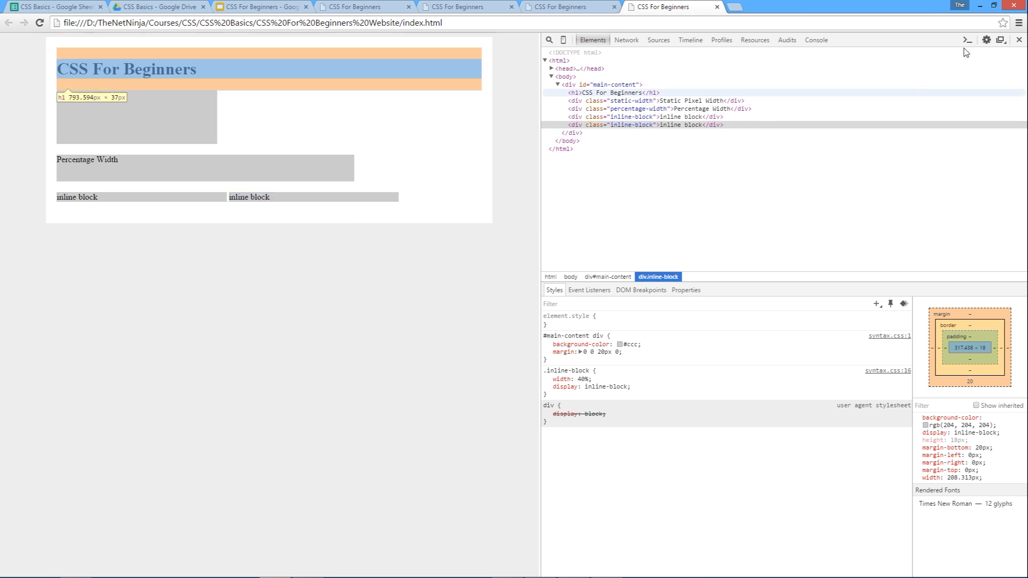
pyautogui.click(1018, 39)
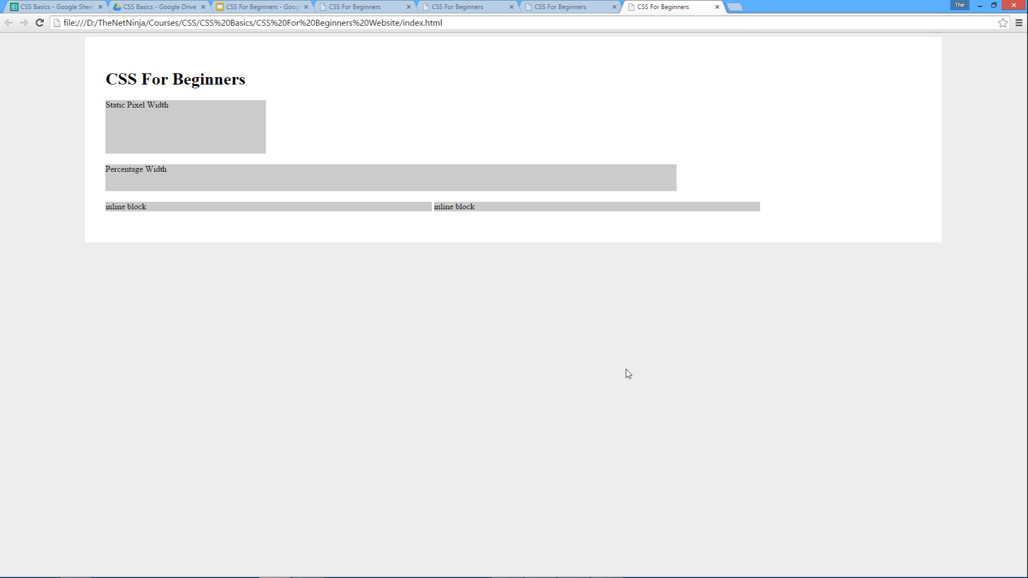